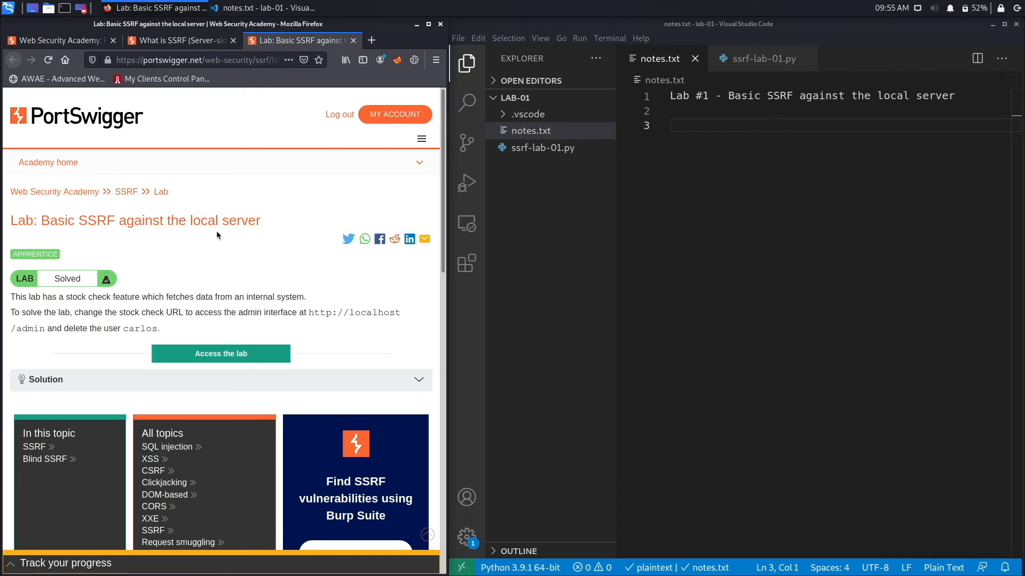
mouse_move(101, 305)
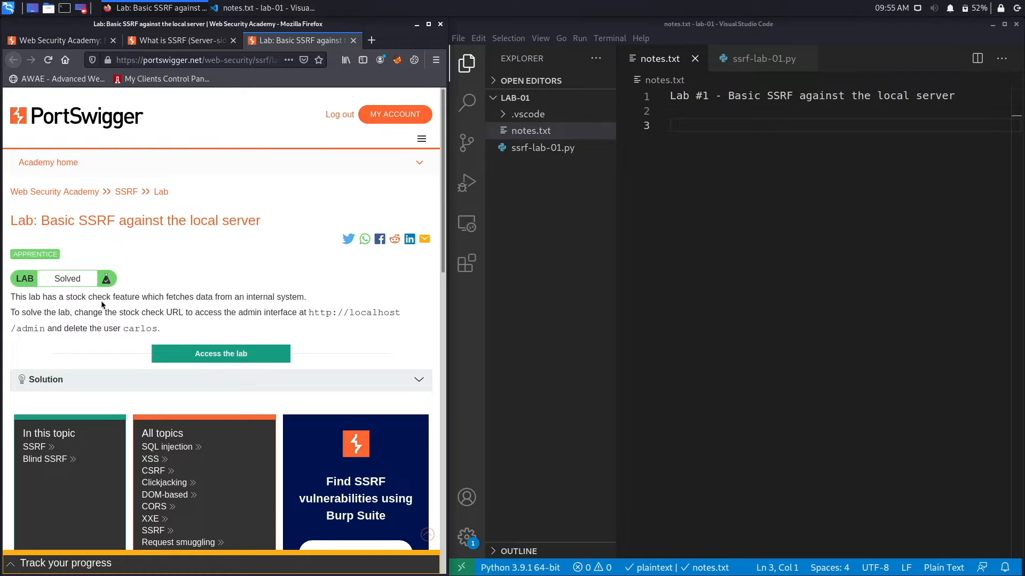
mouse_move(240, 304)
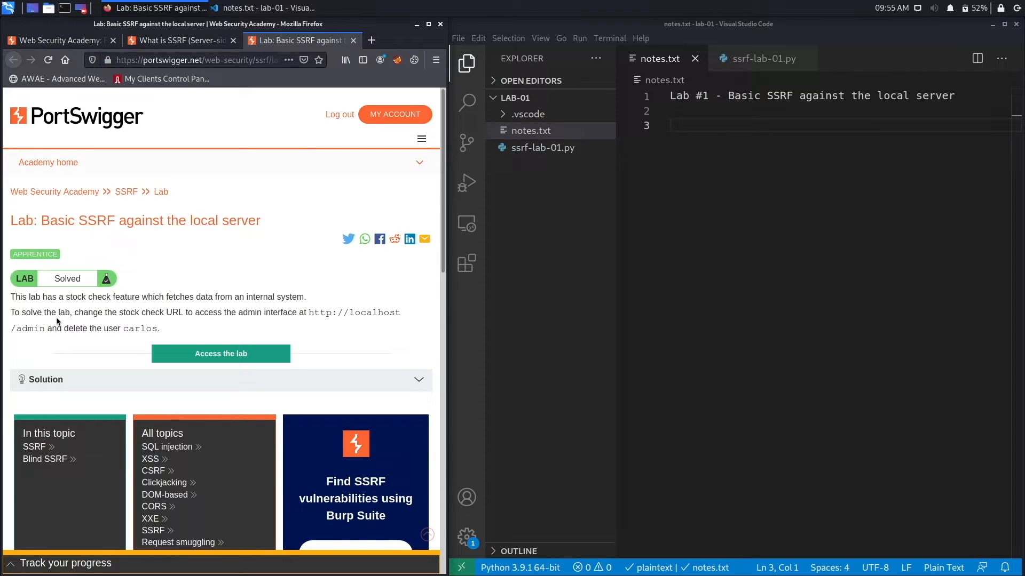
mouse_move(181, 322)
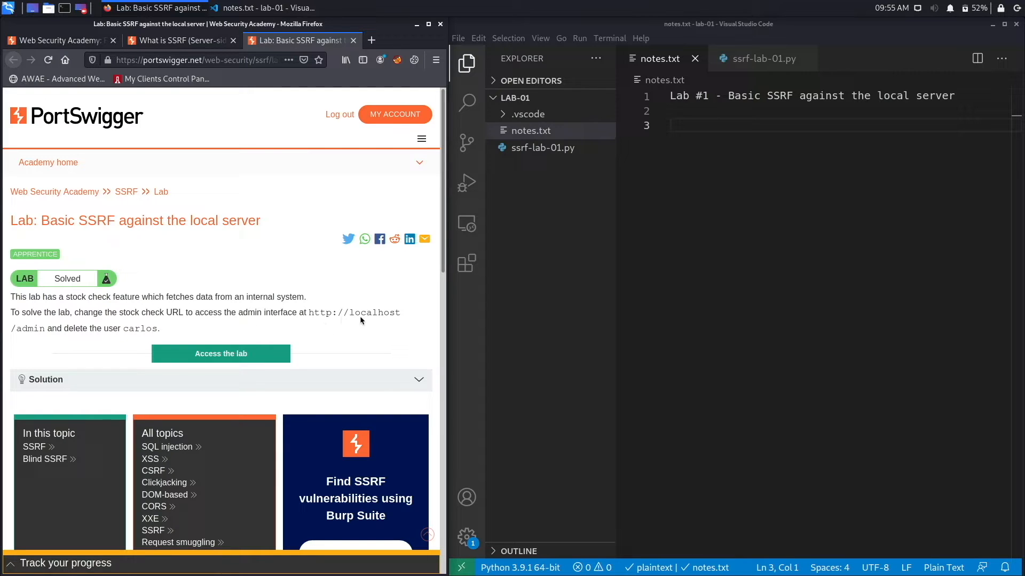
mouse_move(108, 332)
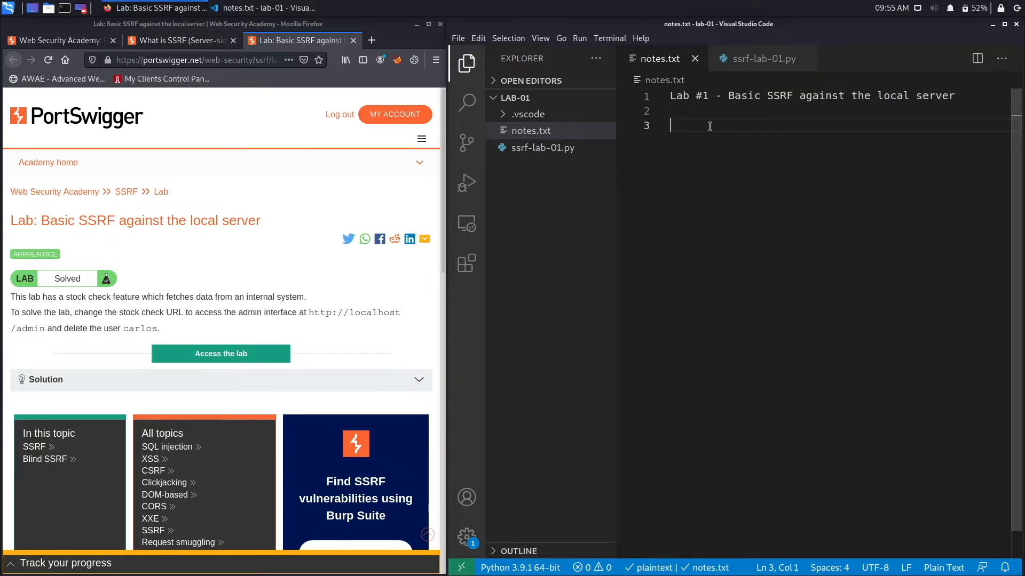
Step: Note the vulnerable stock check feature and the goal, pasting in the lab objective
type("Vulnera")
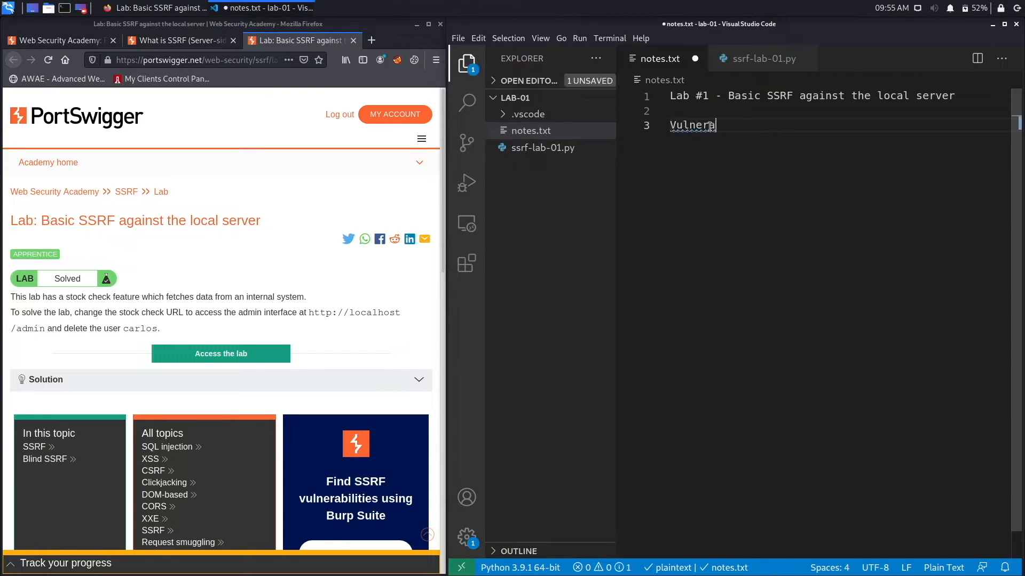
type("ble feature - stock c")
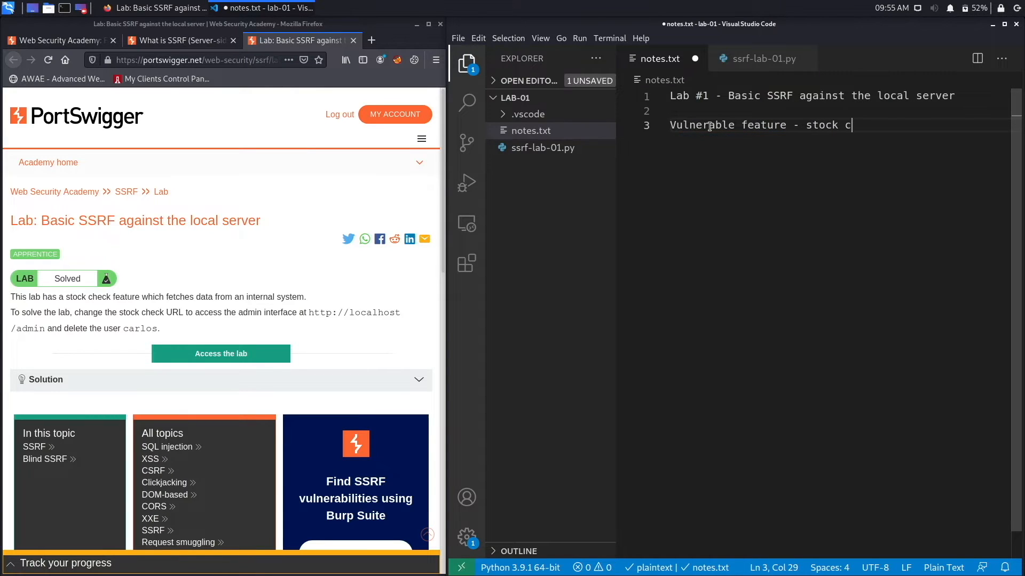
type("heck functio")
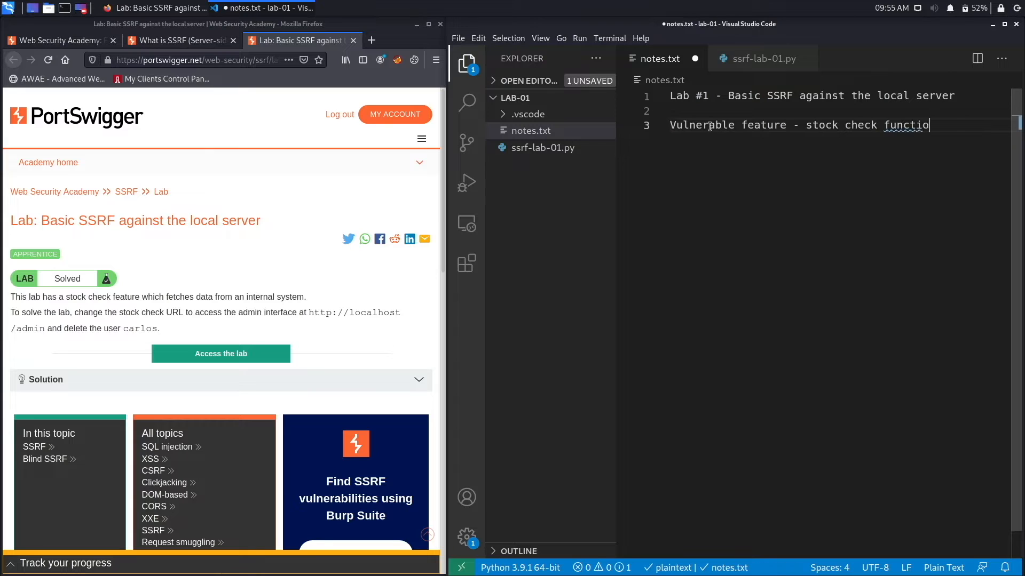
type("nality")
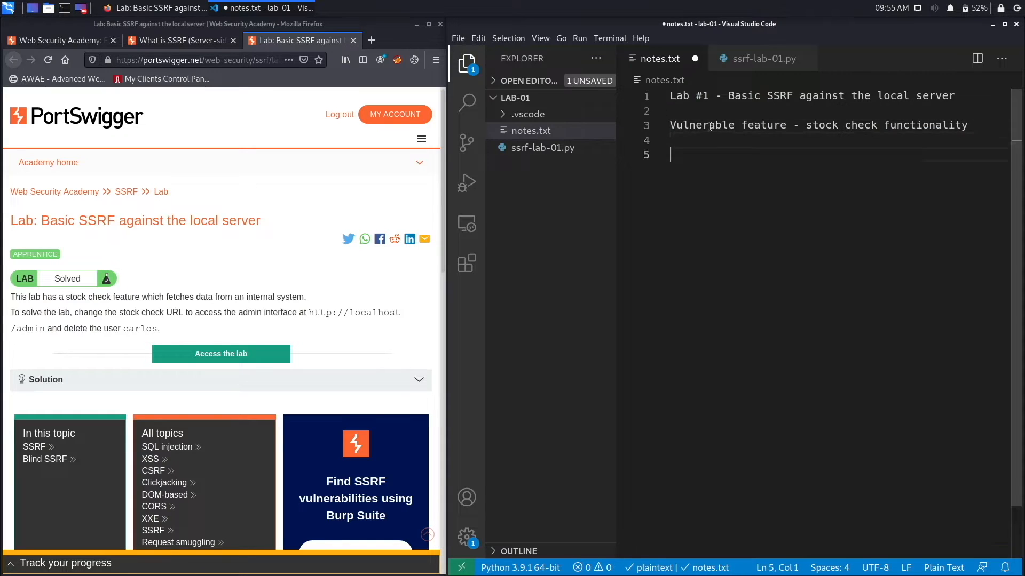
type("Goal")
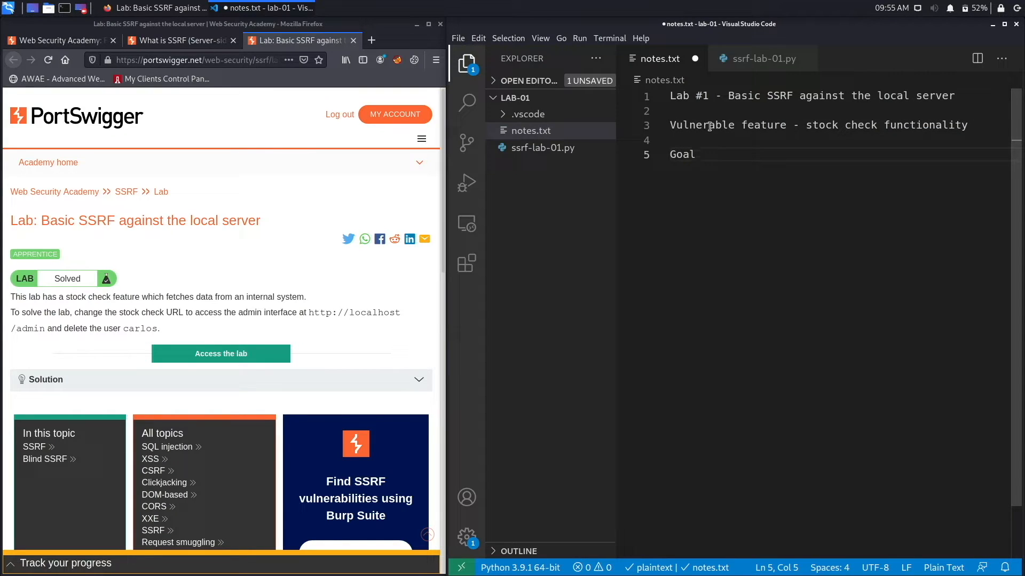
left_click(695, 154)
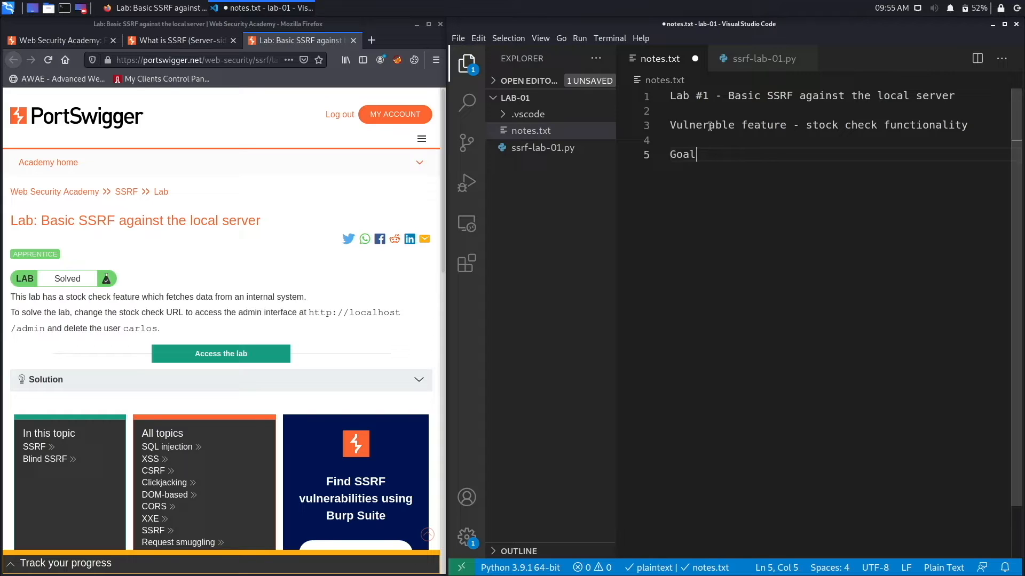
type("-")
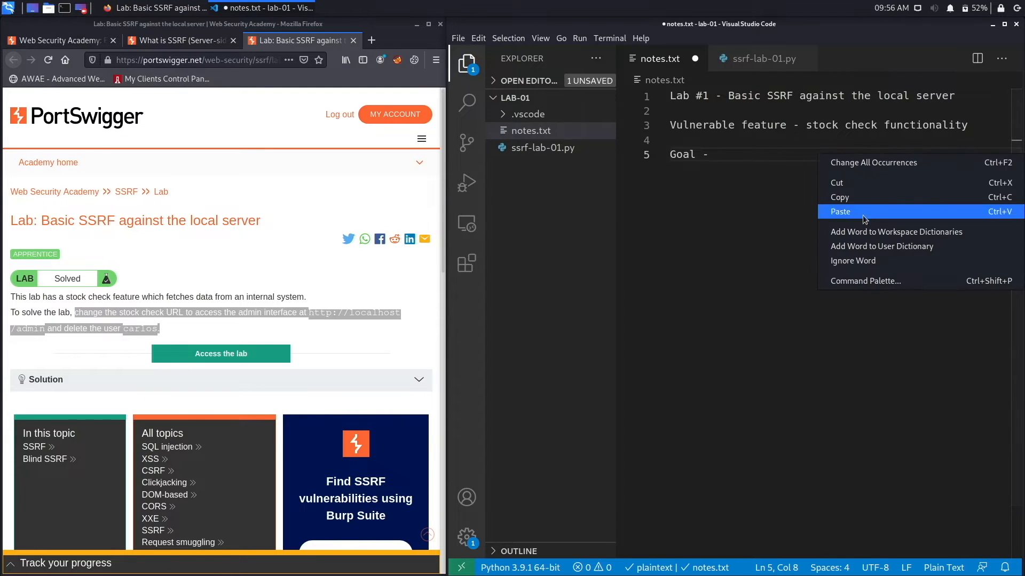
left_click(840, 211)
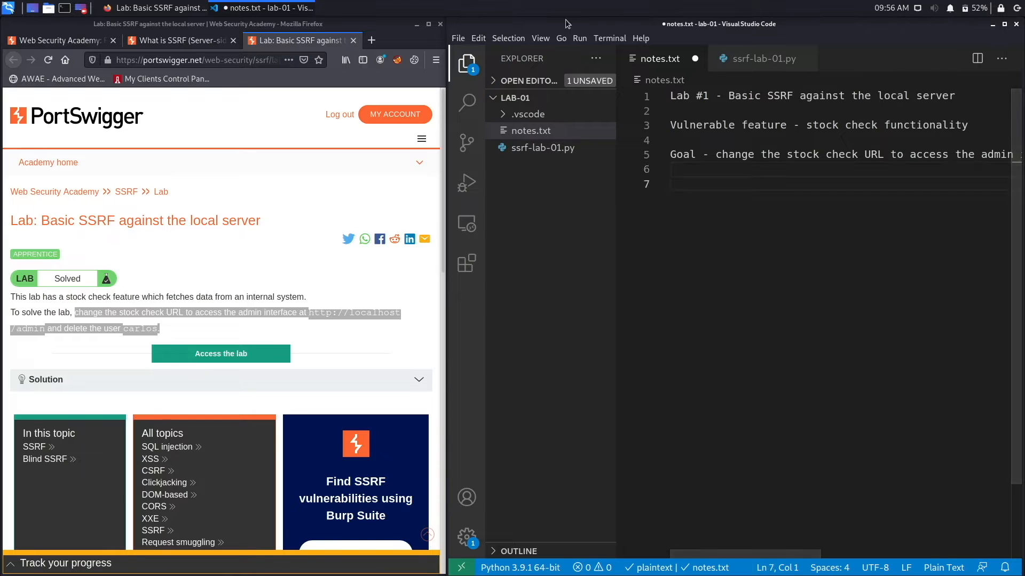
Step: Enable word wrap in the editor and add an 'Analysis:' heading to the notes
left_click(540, 39)
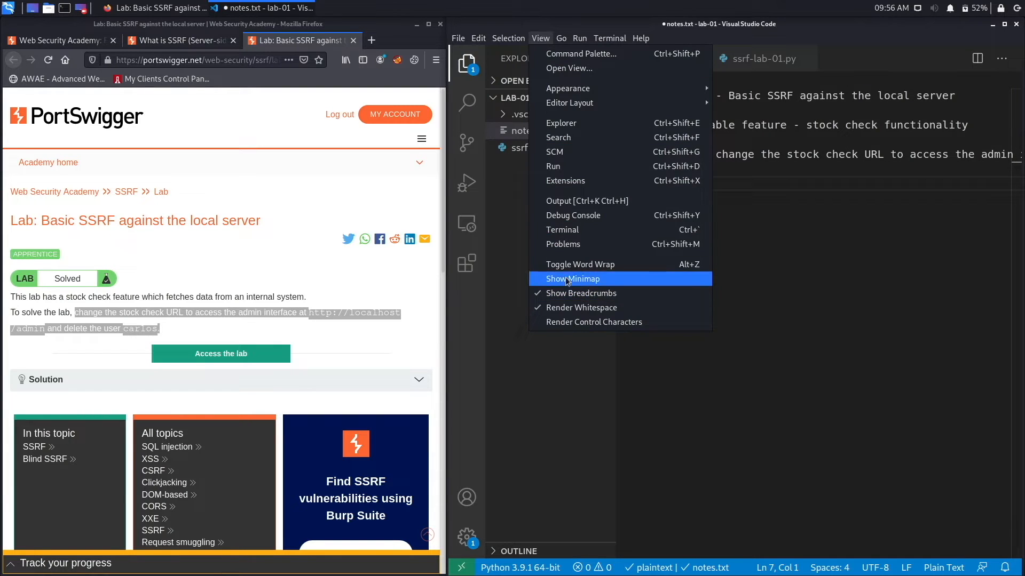
left_click(578, 264)
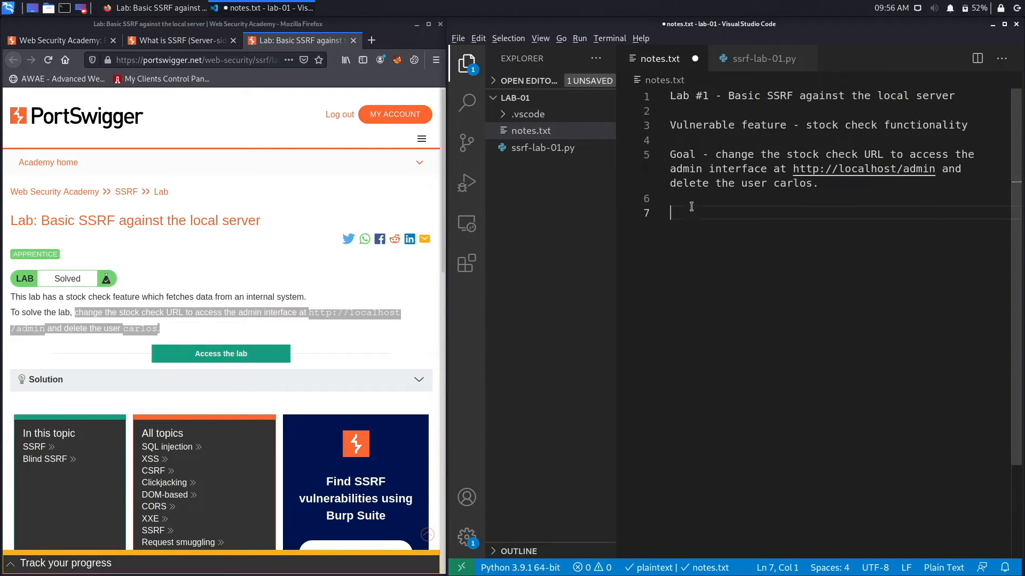
type("Anal")
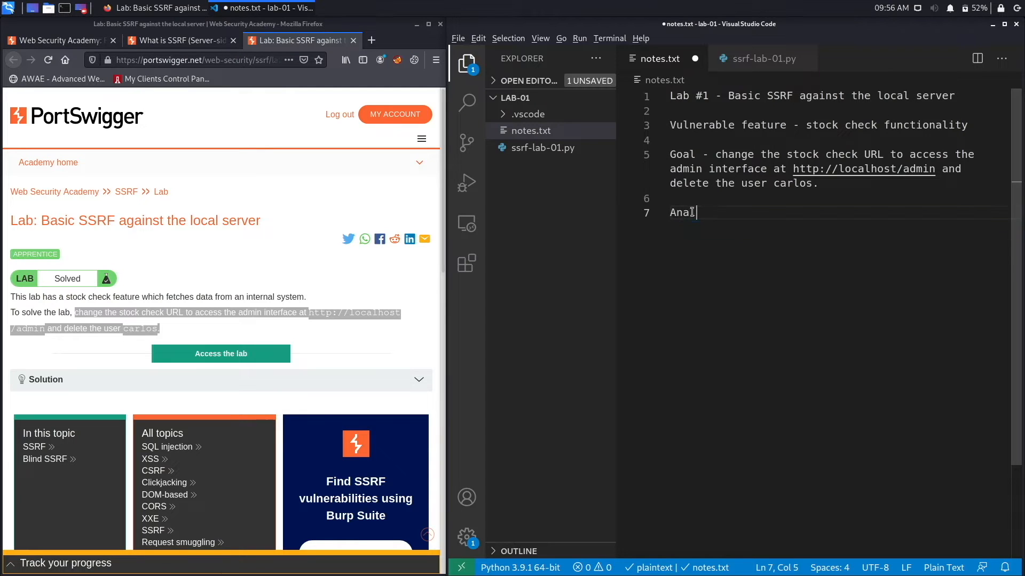
type("ysis:")
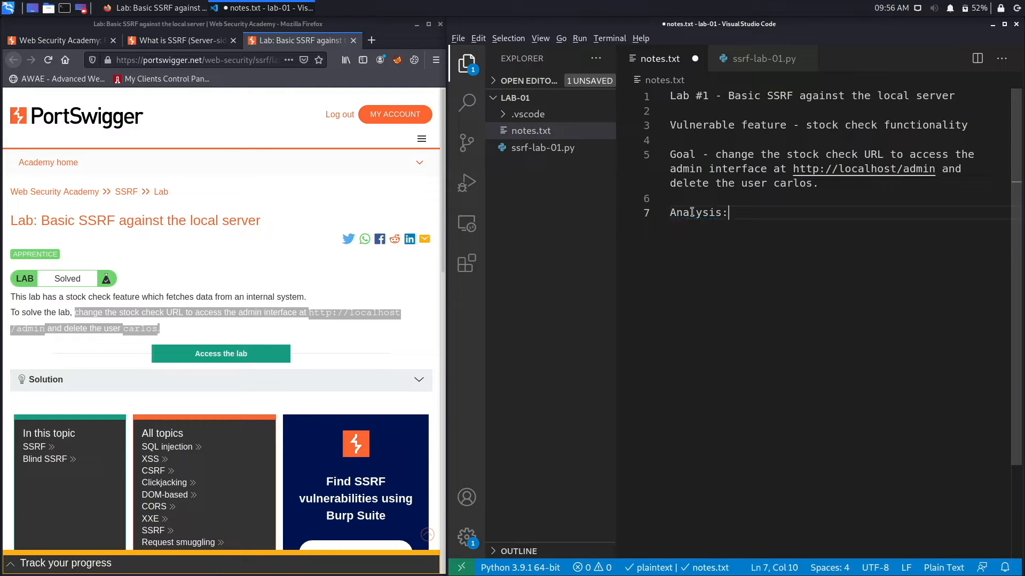
key("enter")
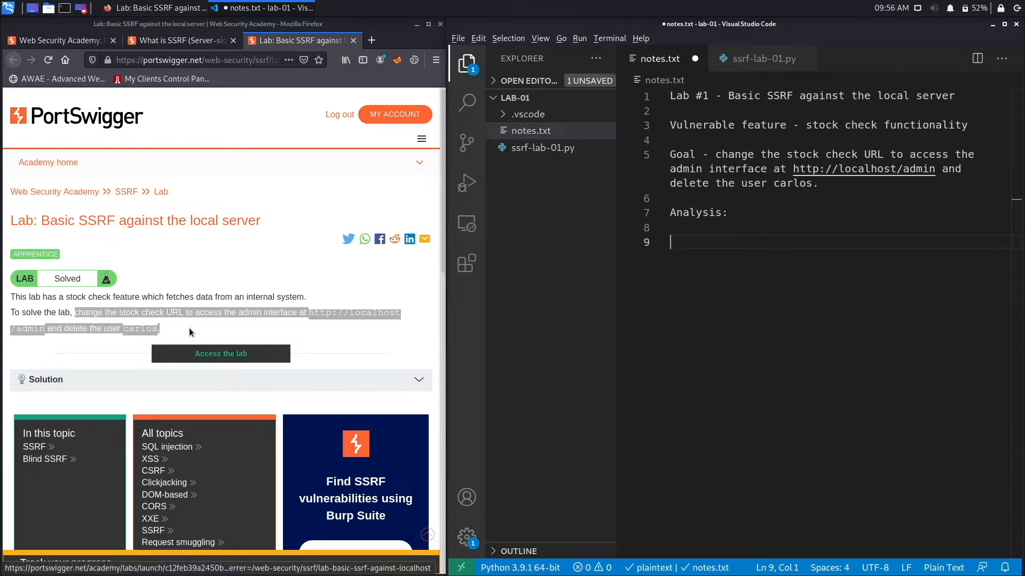
Step: Open the 'Access the lab' link in a new Firefox tab and switch to it
right_click(220, 354)
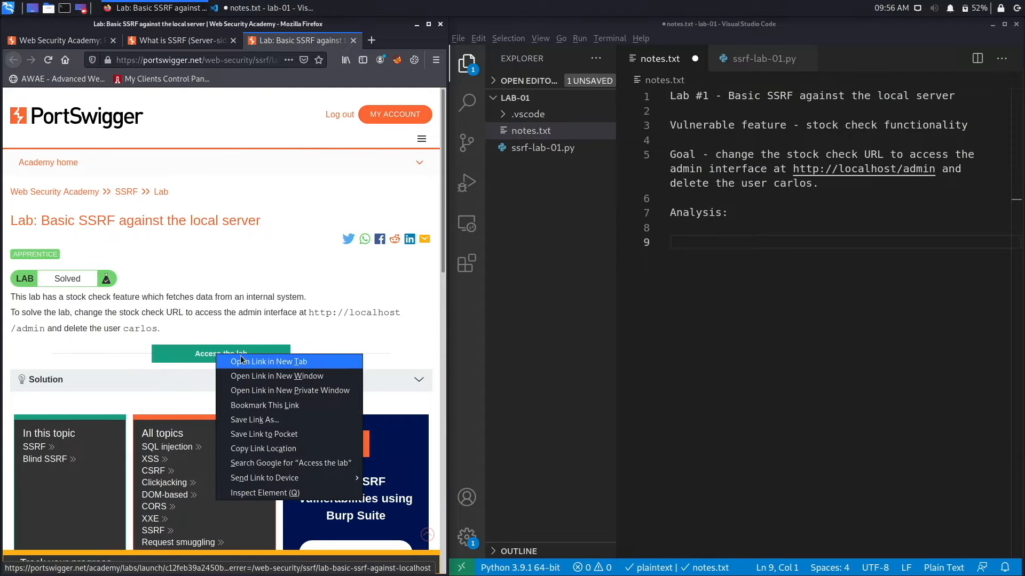
left_click(269, 361)
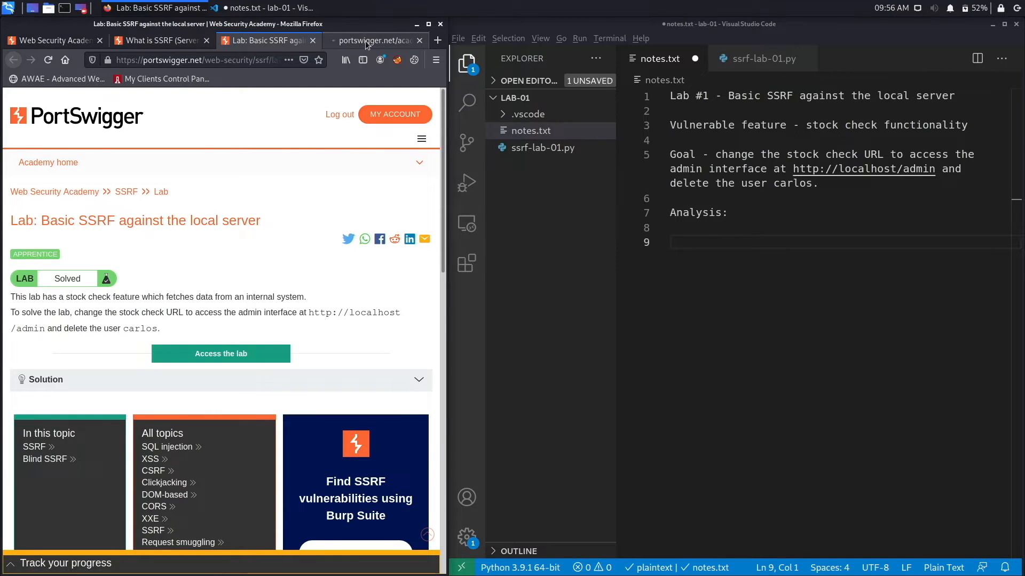
left_click(220, 354)
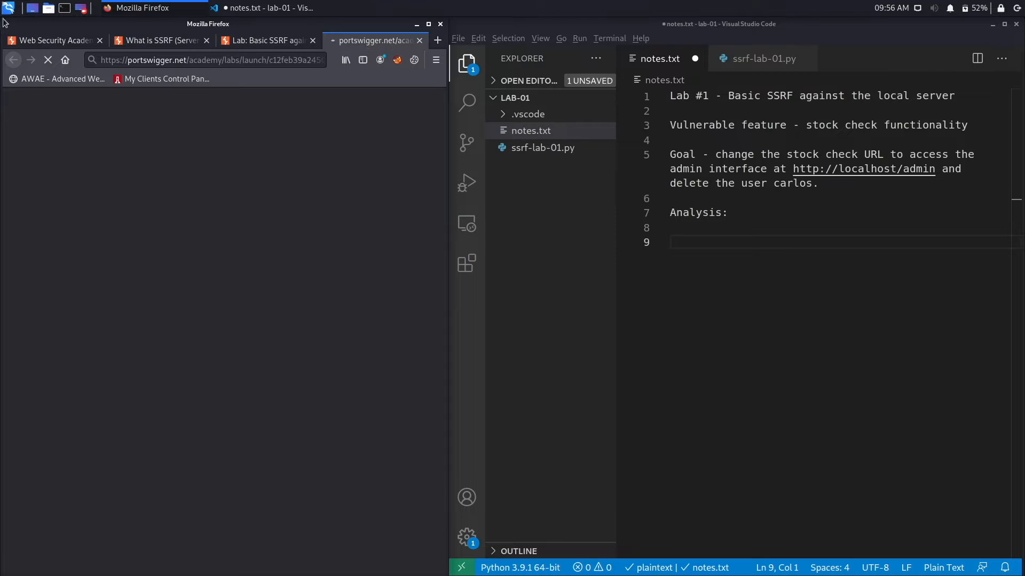
type("bu")
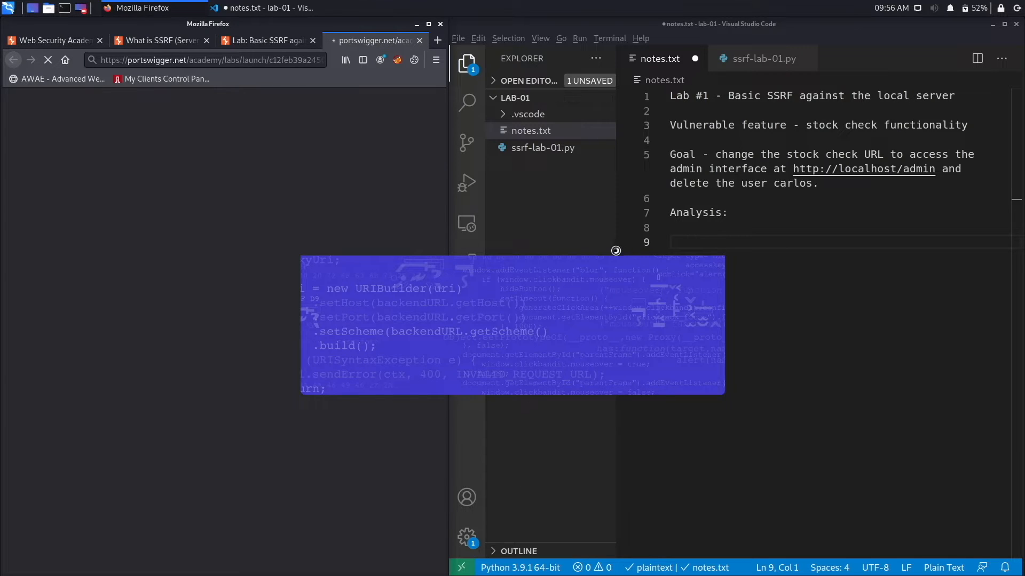
mouse_move(432, 369)
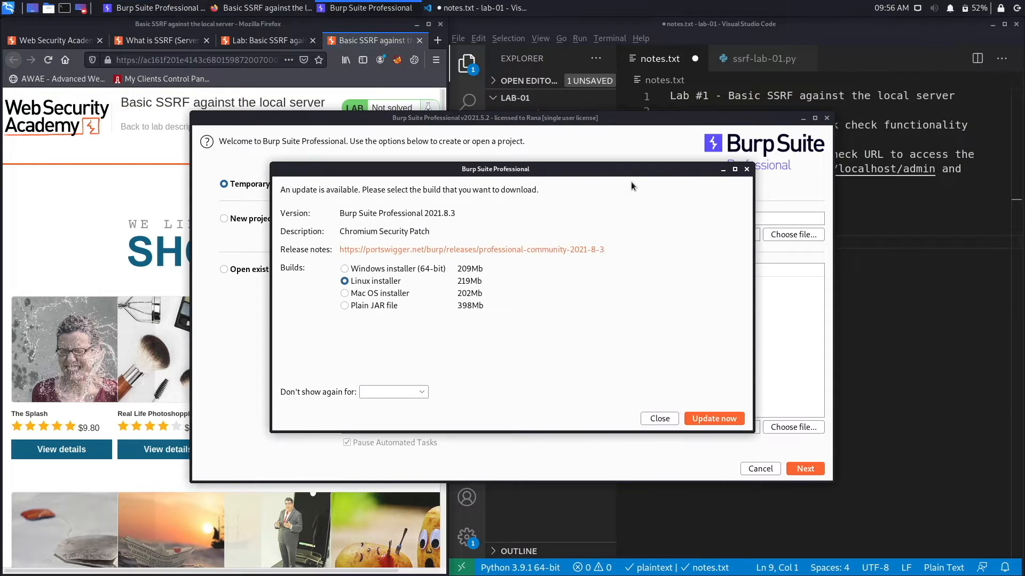
mouse_move(640, 362)
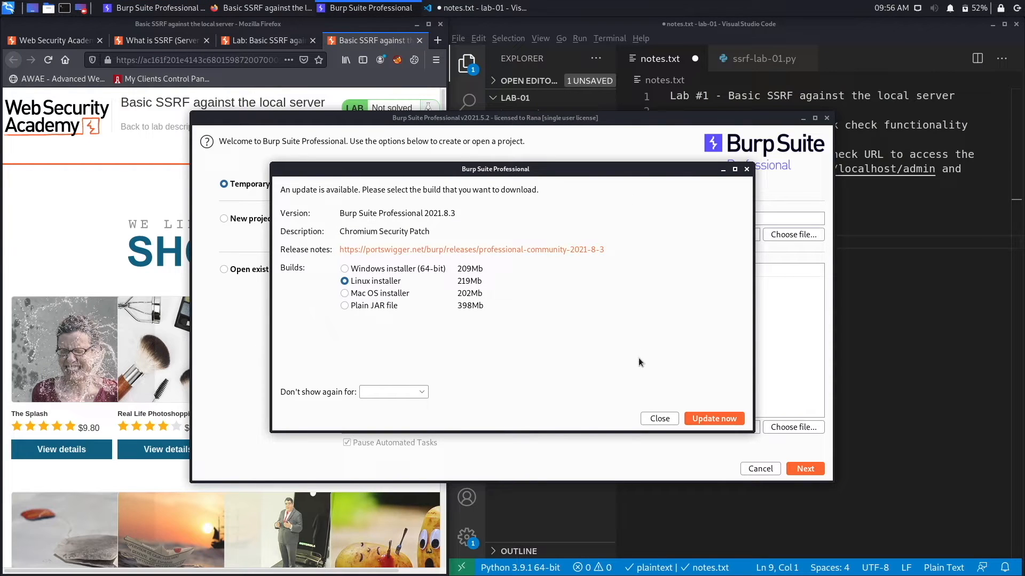
Step: Dismiss the update notice and start Burp with a temporary project on default settings
left_click(659, 419)
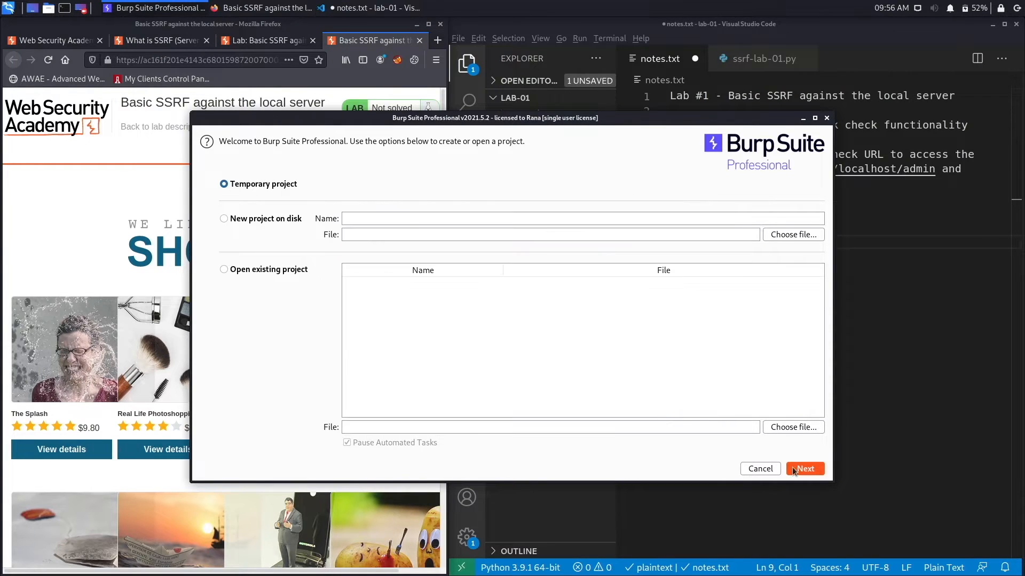
left_click(805, 469)
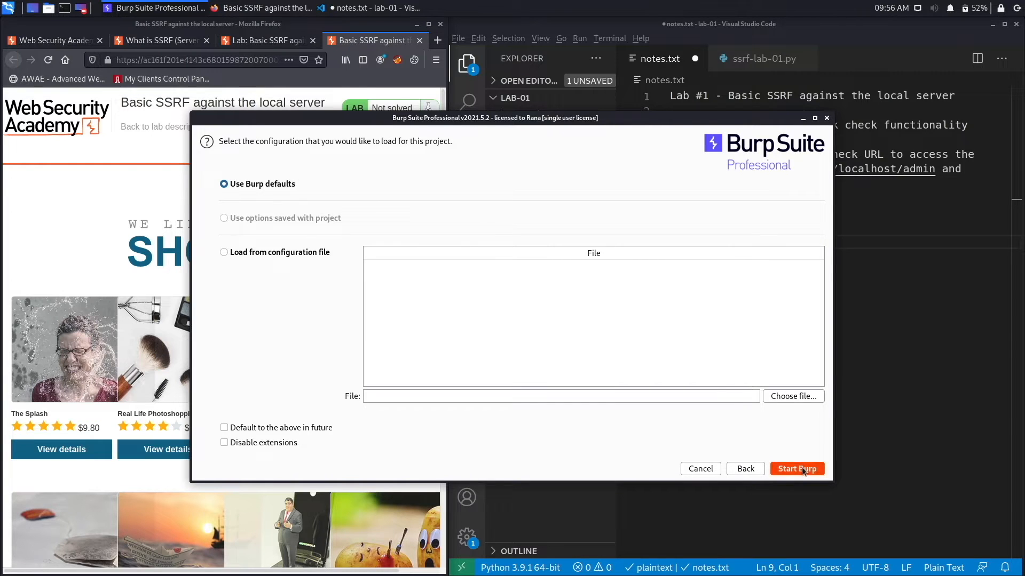
left_click(796, 469)
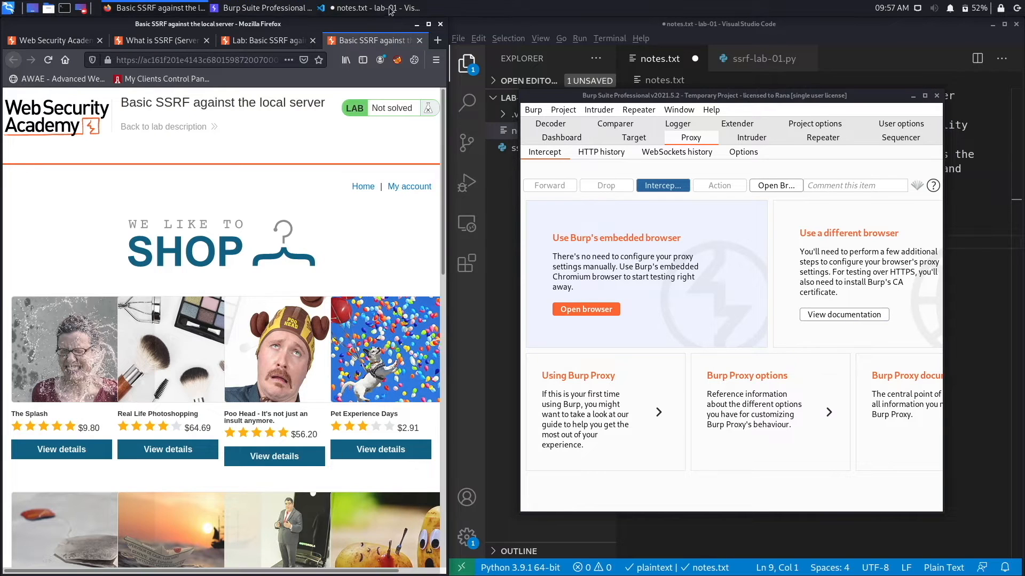
Step: Select the Burp profile in FoxyProxy and view details for The Splash product
left_click(397, 59)
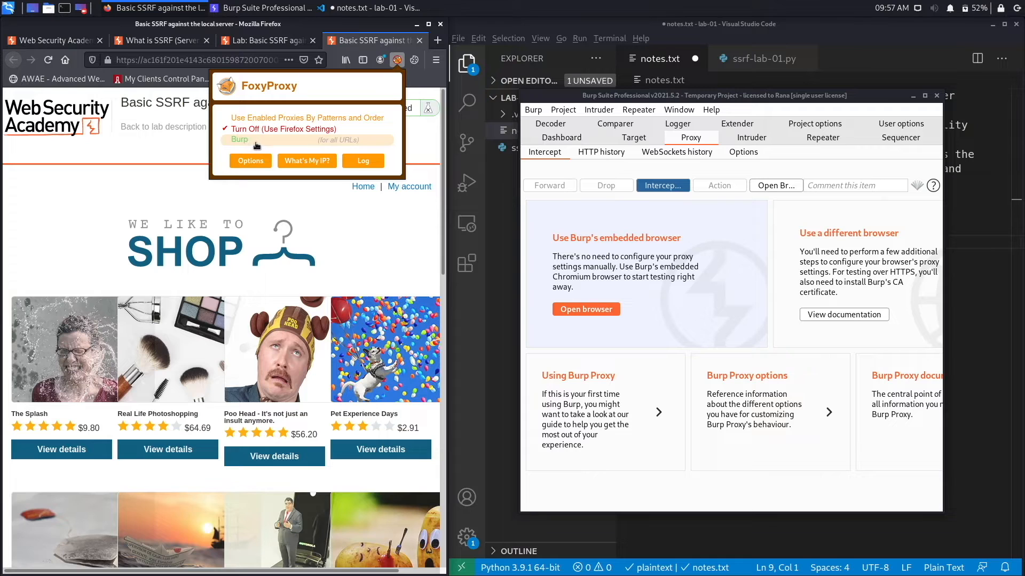
left_click(239, 140)
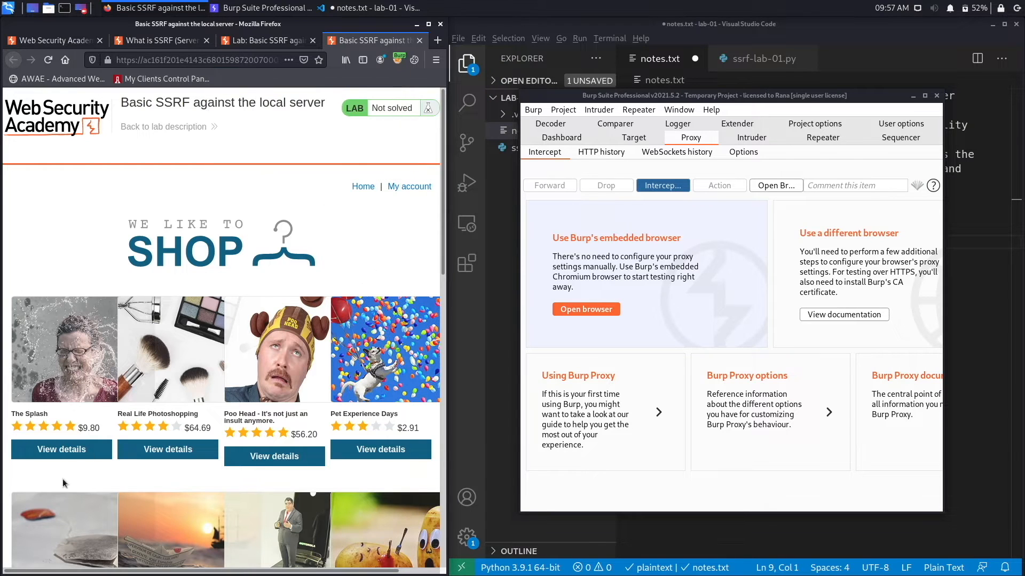
left_click(61, 450)
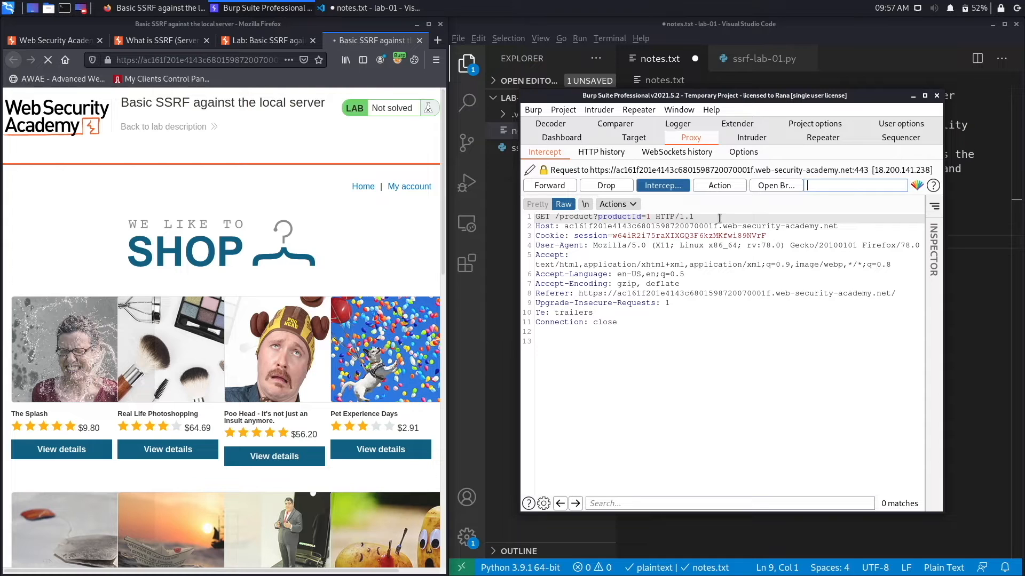
Step: Forward the intercepted product request and scroll down to the Check stock form
left_click(549, 184)
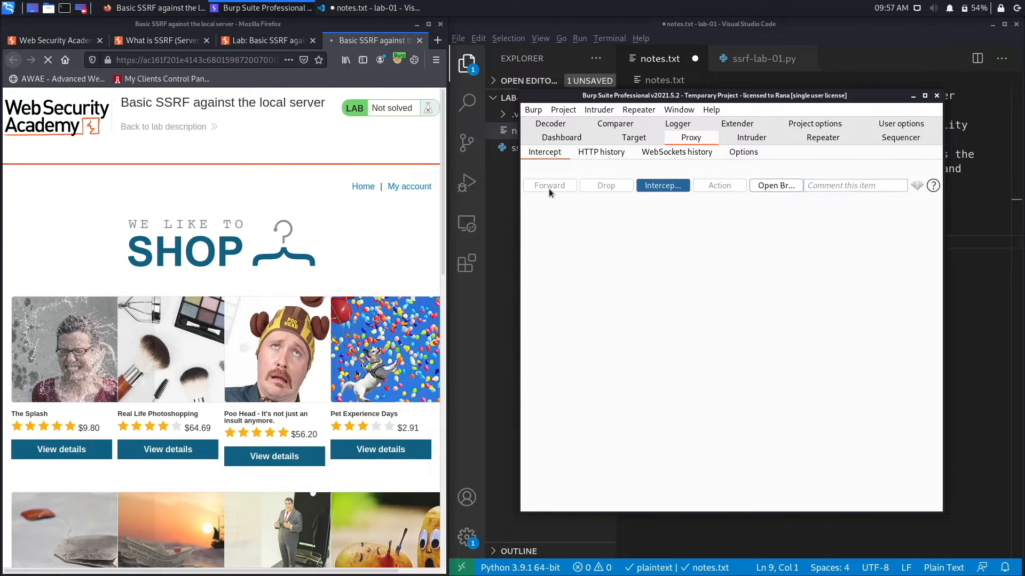
left_click(61, 449)
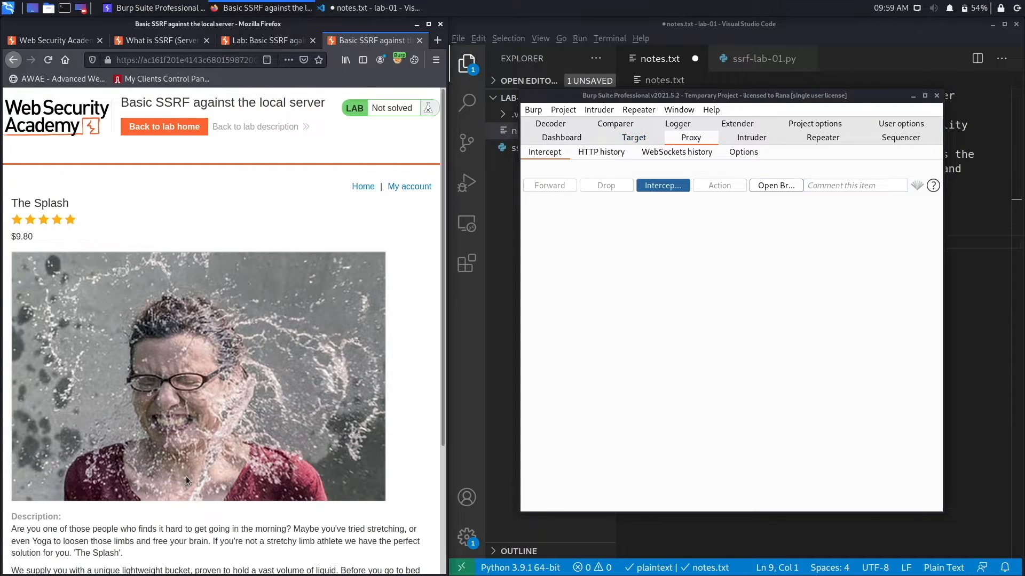
scroll("down", 3)
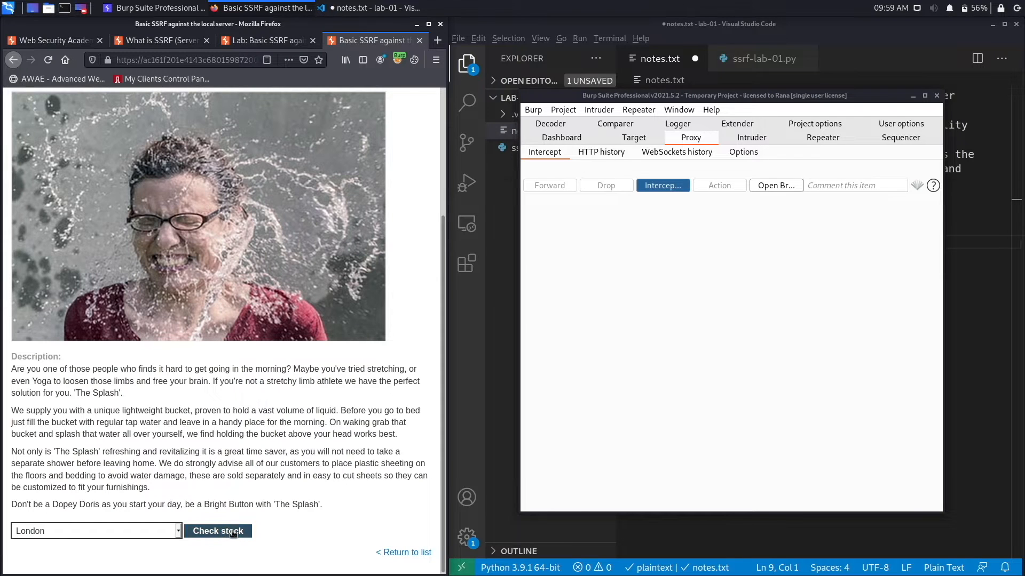
Step: Trigger Check stock and send the intercepted POST request to Repeater
left_click(218, 531)
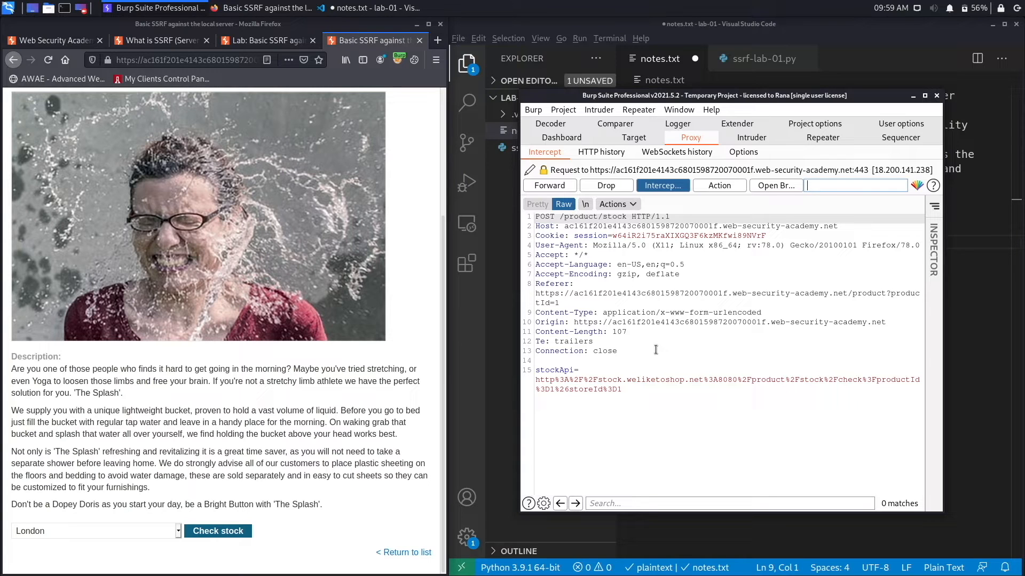
right_click(653, 350)
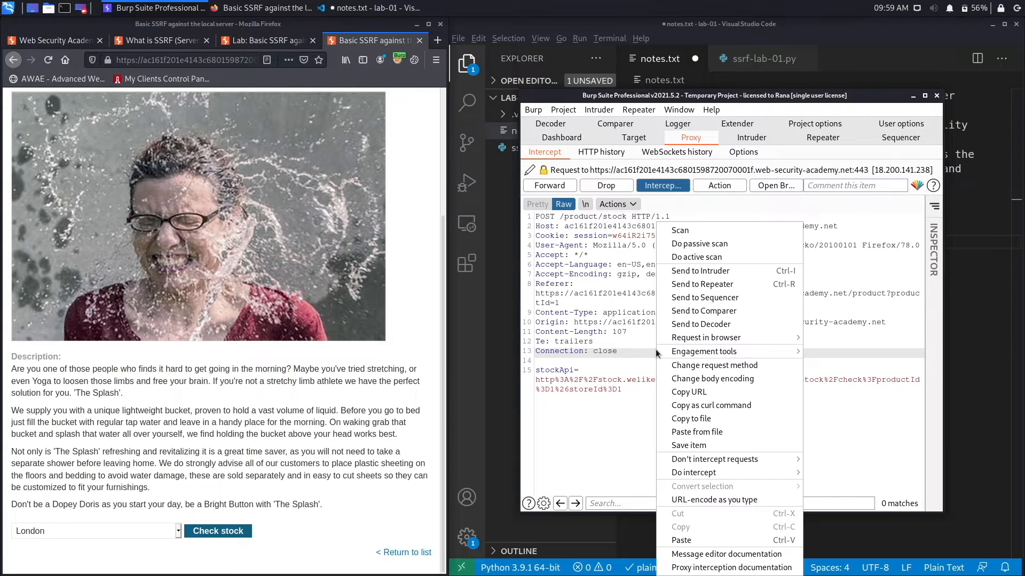
left_click(702, 284)
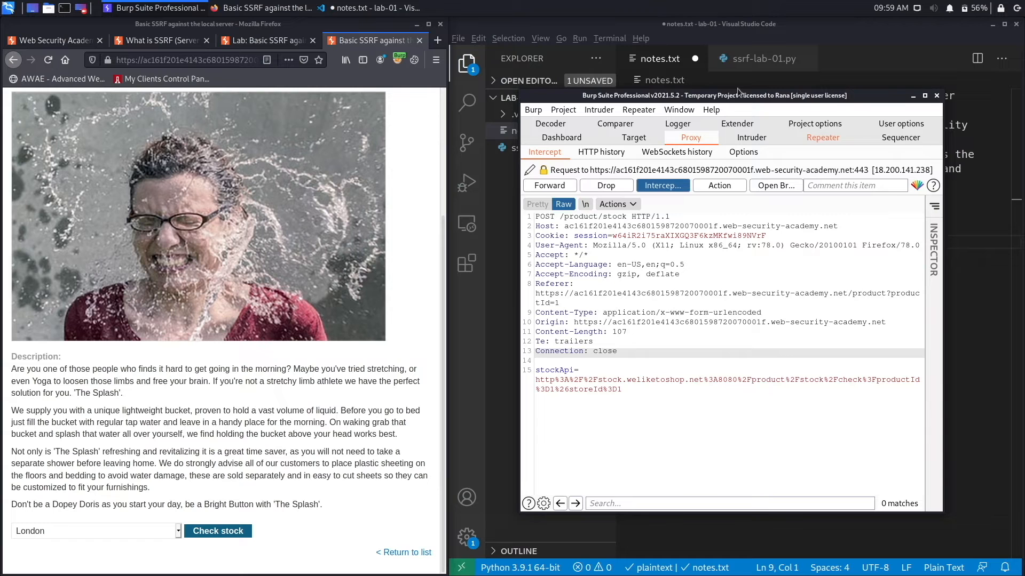
Step: Switch to Repeater and arrange the window to show request and response side by side
left_click(822, 137)
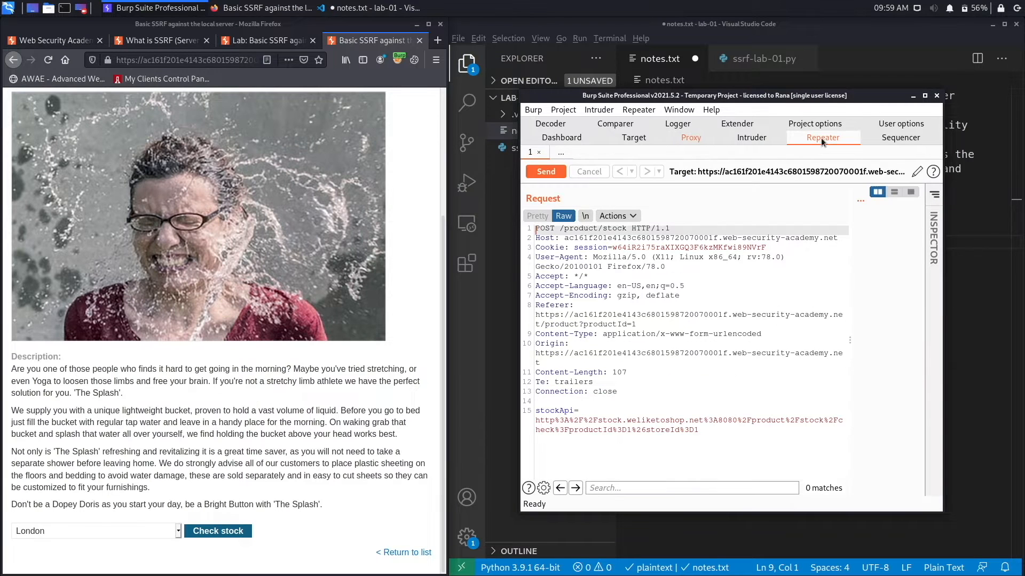
left_click_drag(714, 95, 573, 68)
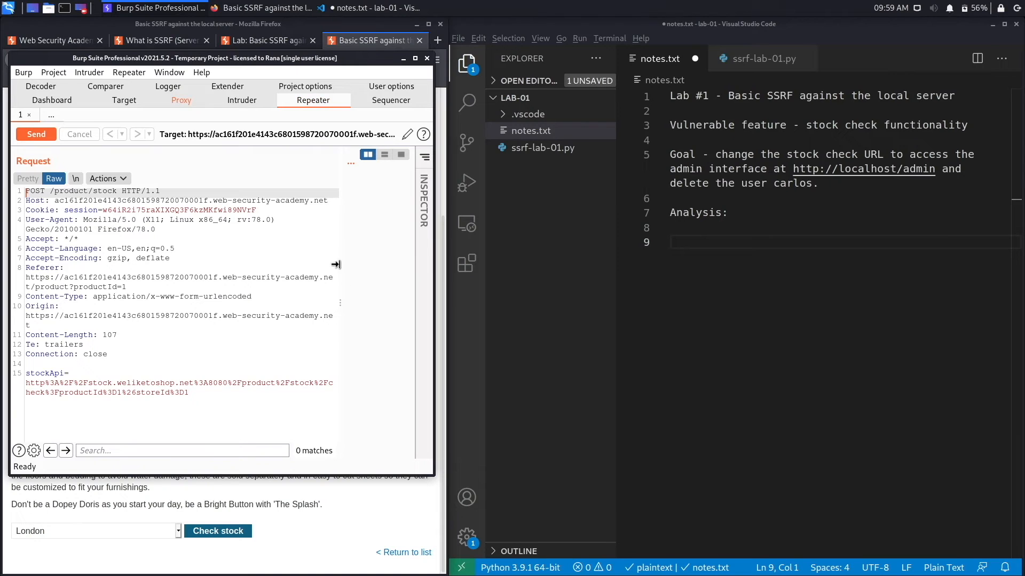
left_click_drag(336, 264, 233, 256)
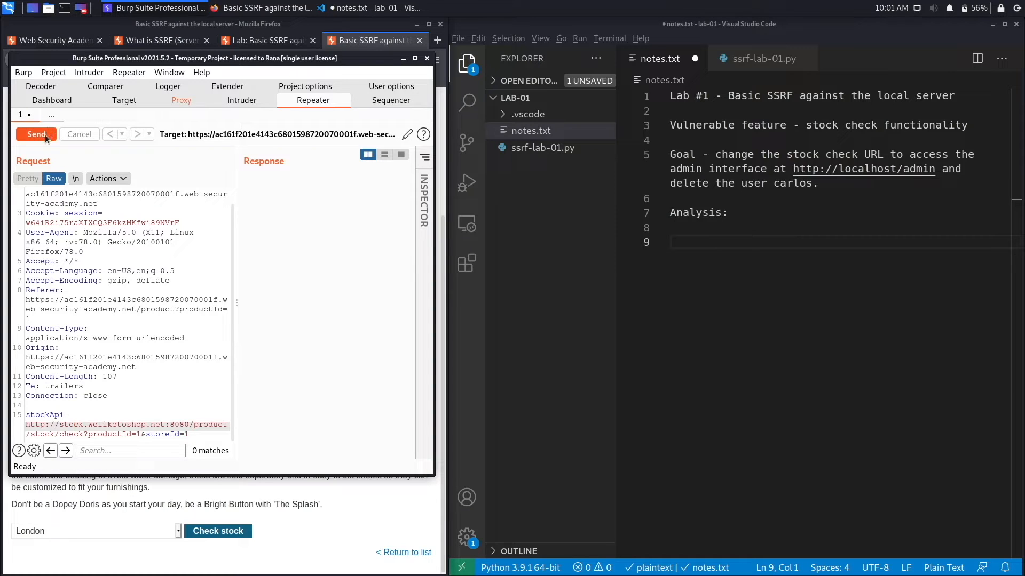
mouse_move(36, 135)
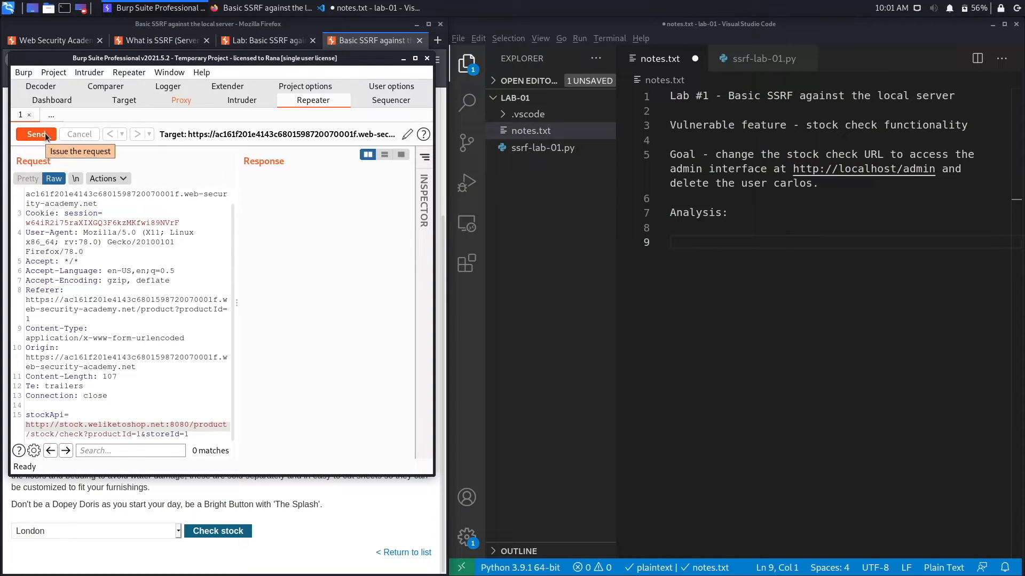
Step: Send the decoded request (400 Missing parameter), then resend with stockApi URL-encoded for 200 OK
left_click(36, 134)
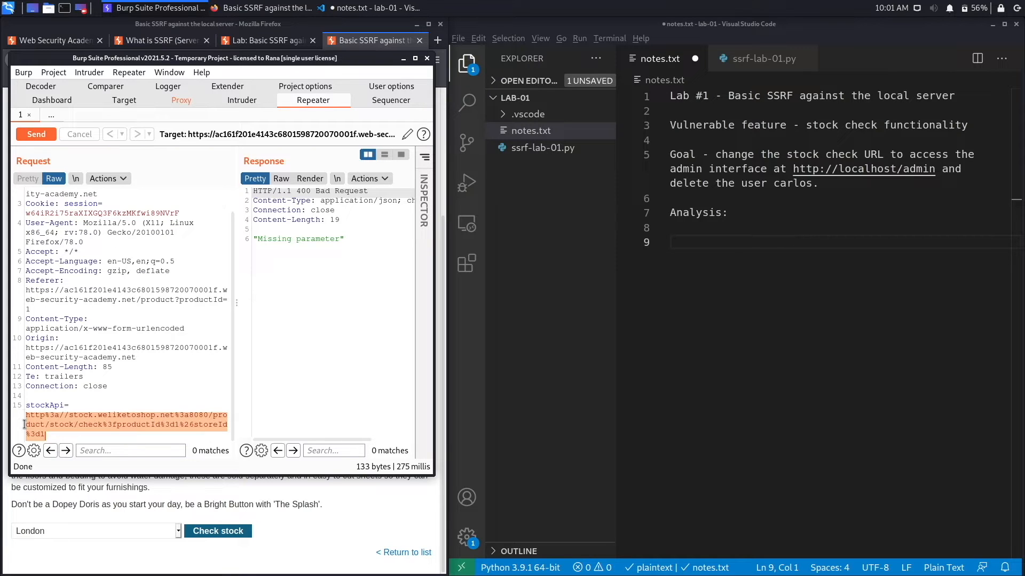
left_click(37, 134)
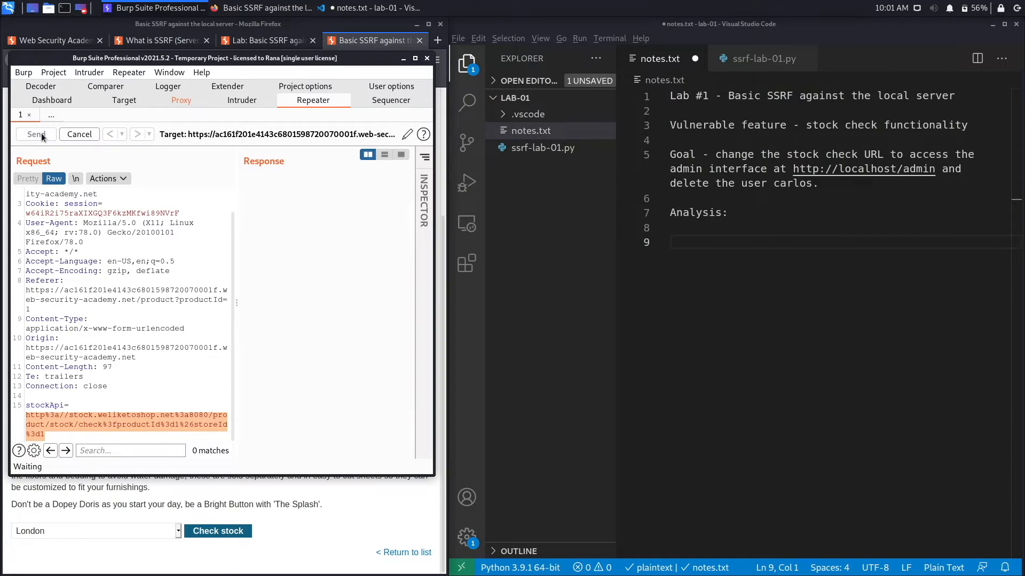
left_click(36, 135)
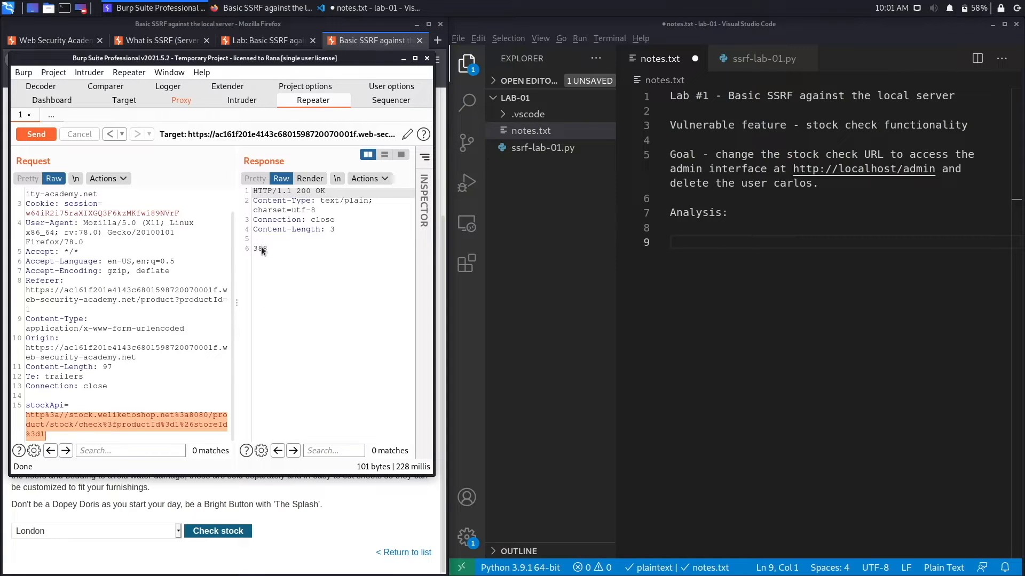
mouse_move(271, 254)
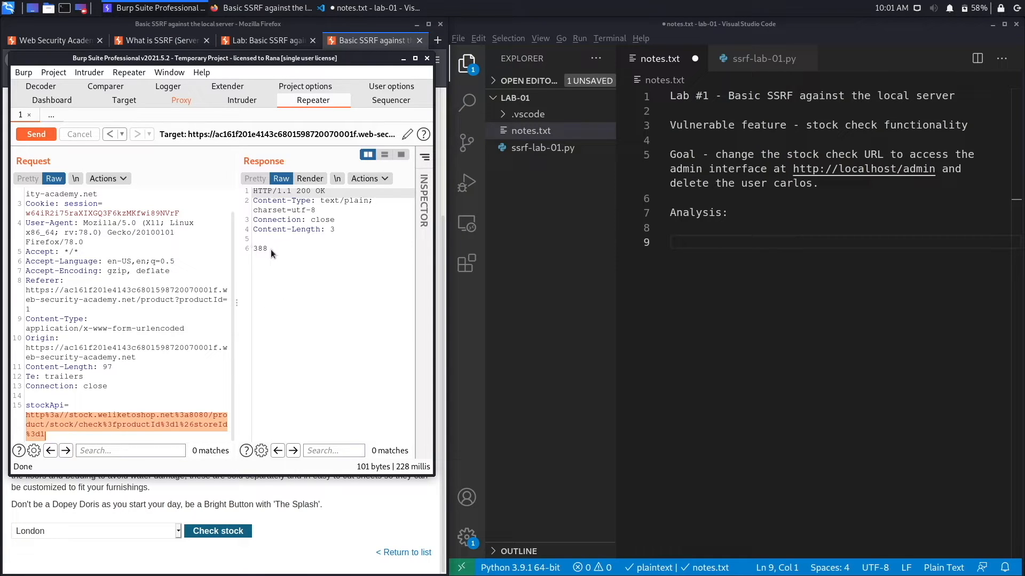
mouse_move(275, 252)
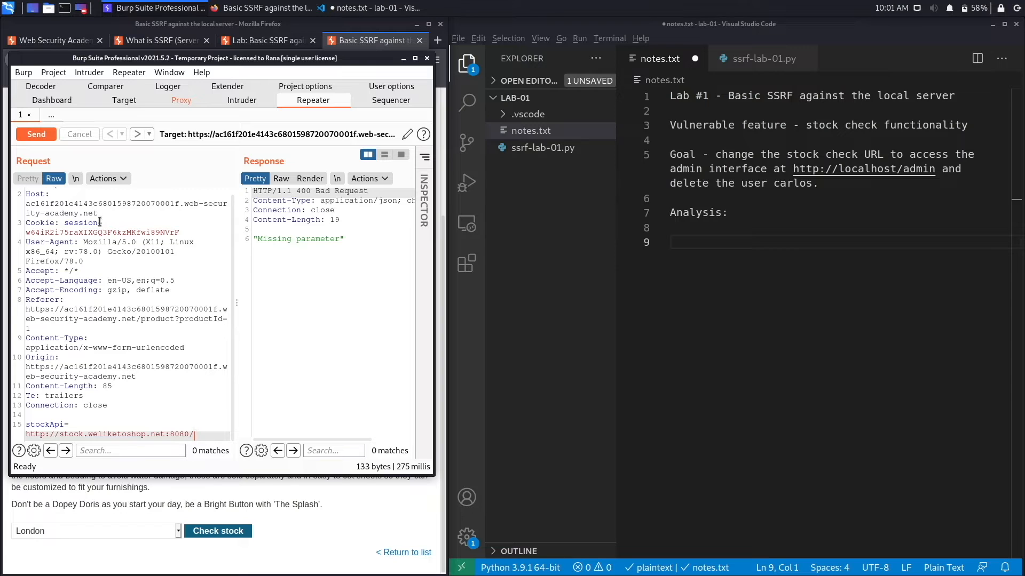
left_click(37, 134)
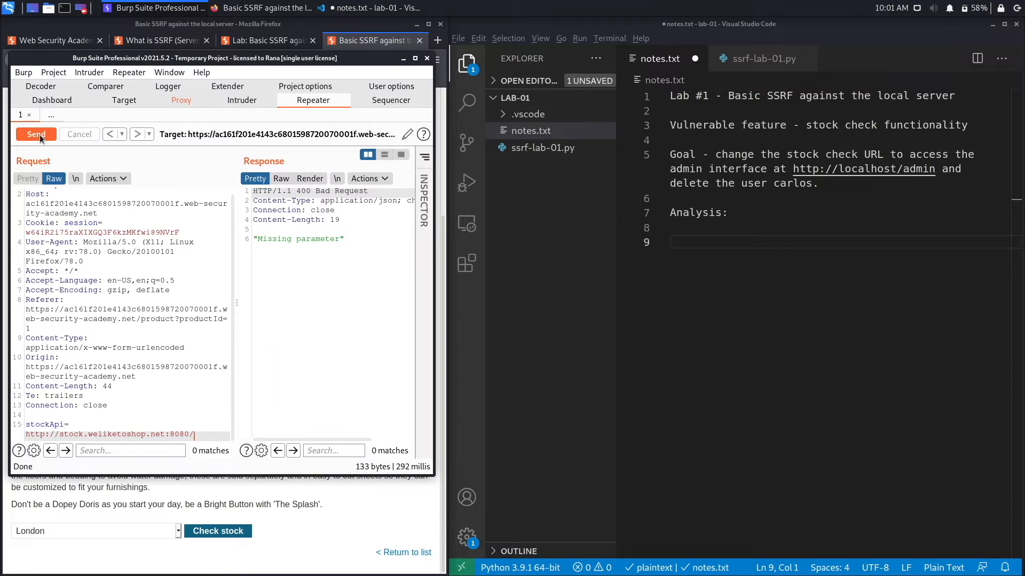
double_click(109, 434)
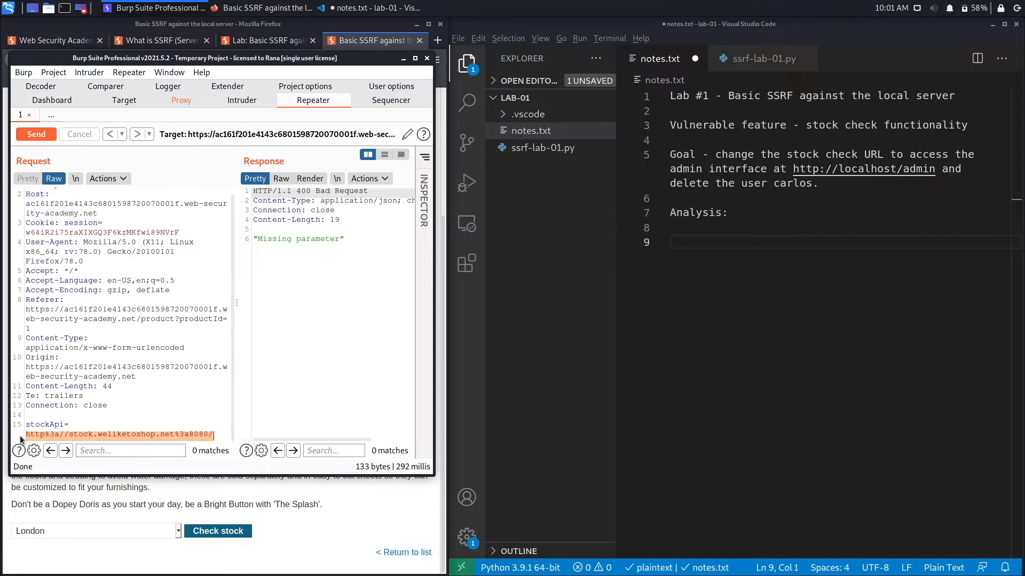
left_click(37, 134)
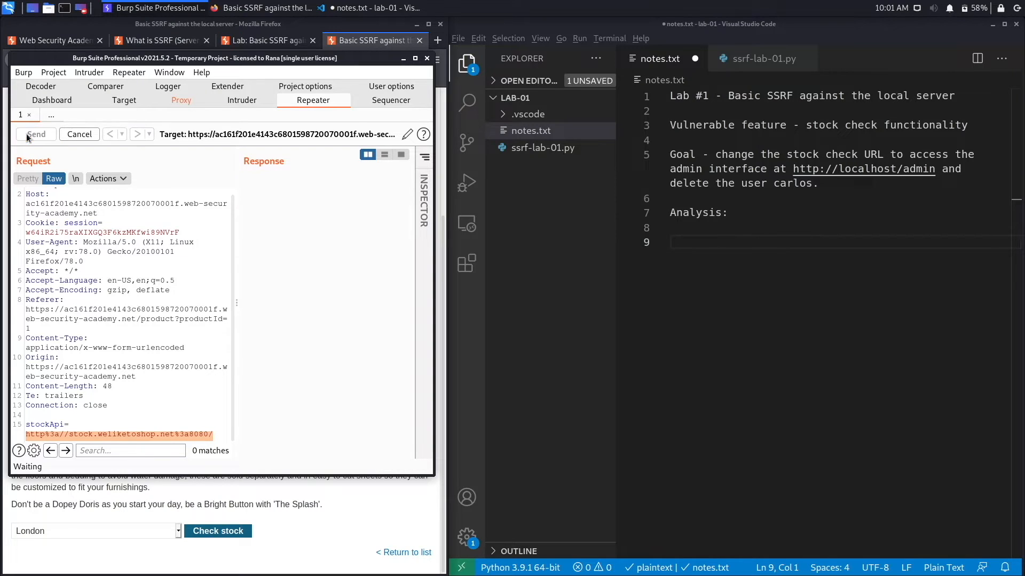
left_click(37, 134)
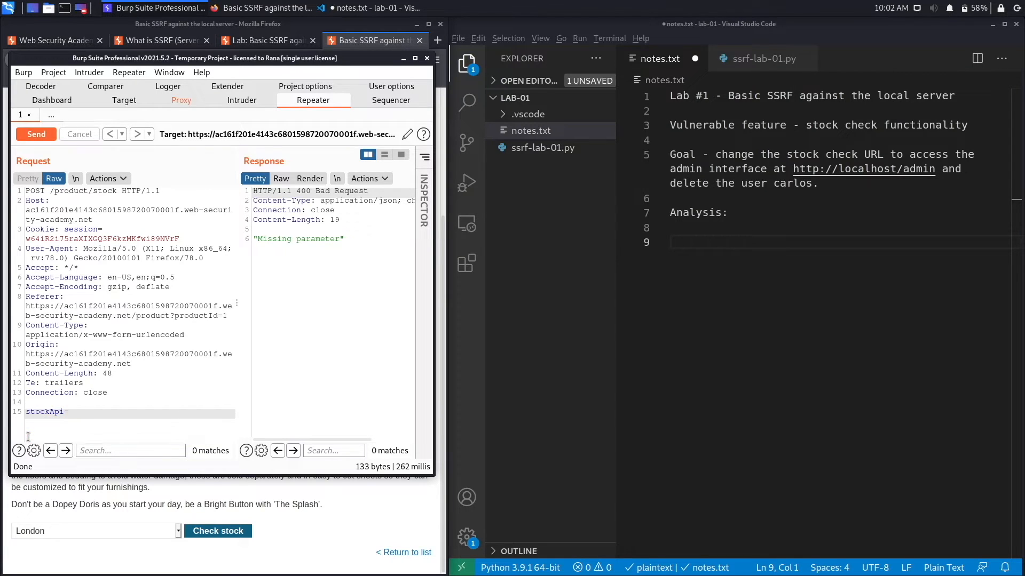
type("http:/")
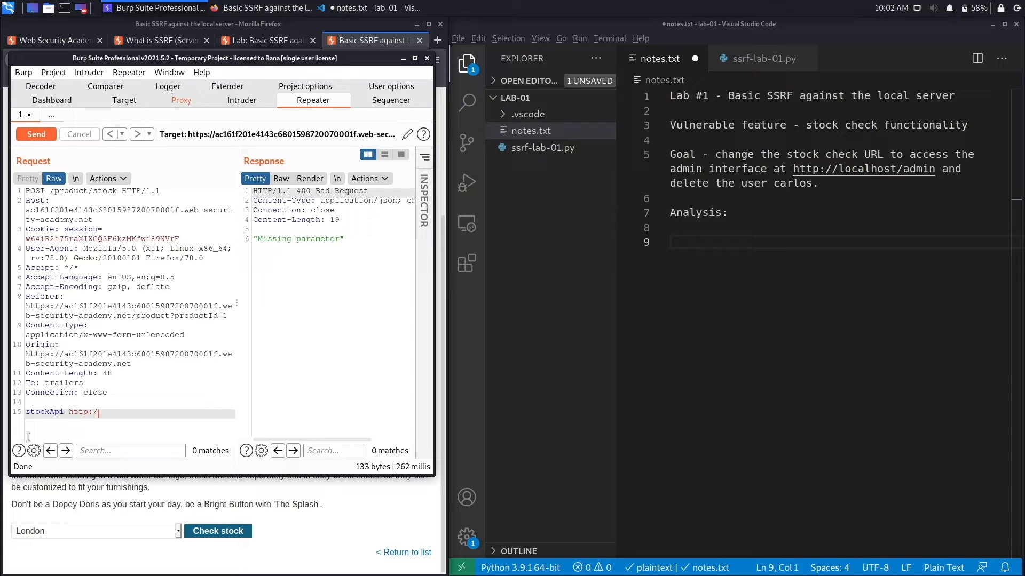
type("local")
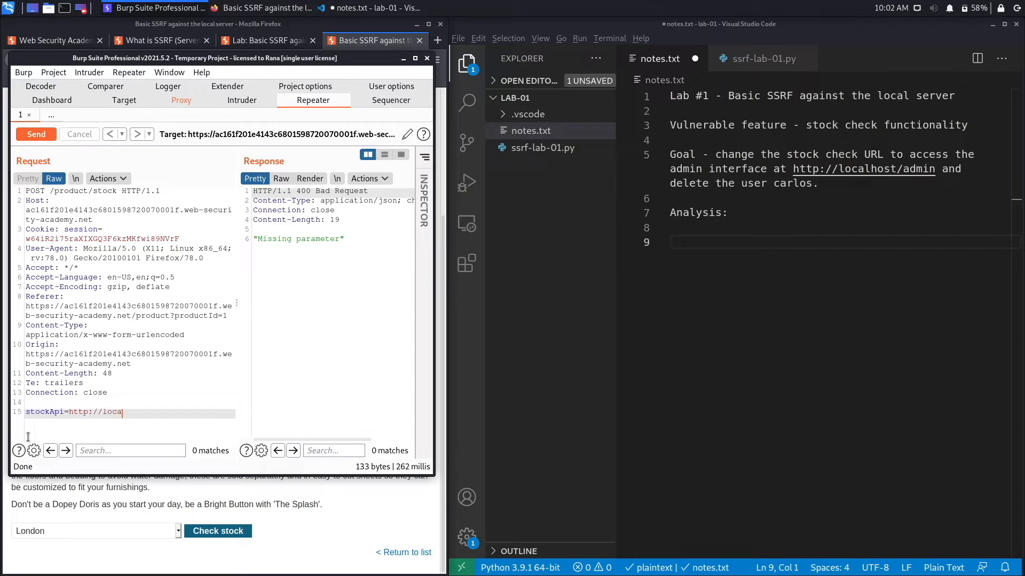
type("lhost")
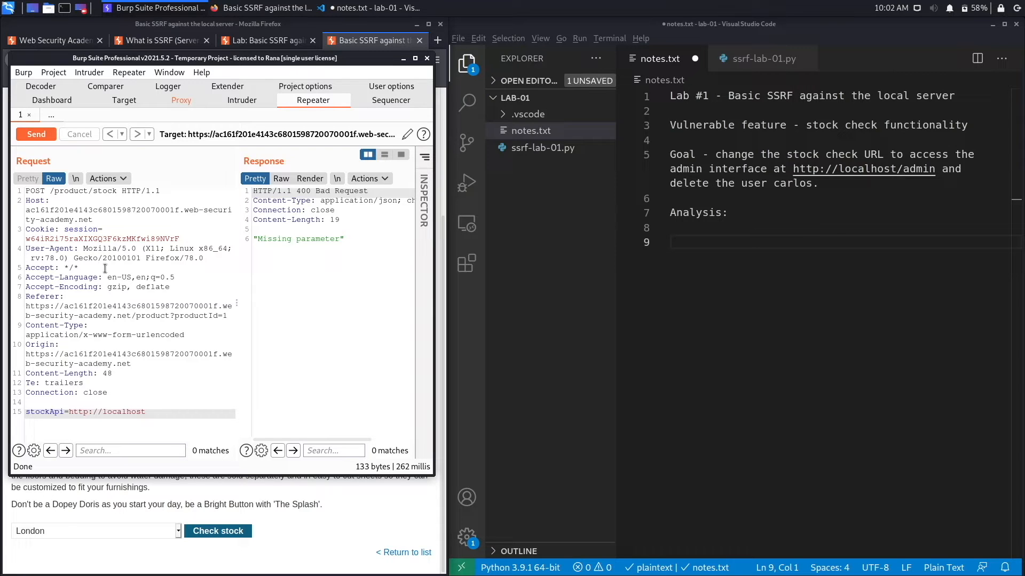
left_click(36, 134)
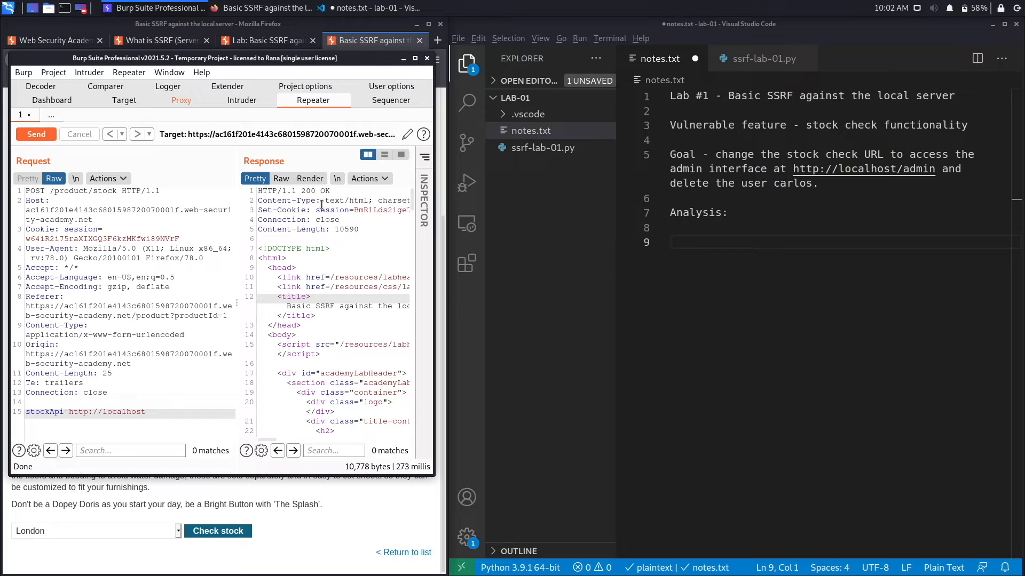
mouse_move(466, 262)
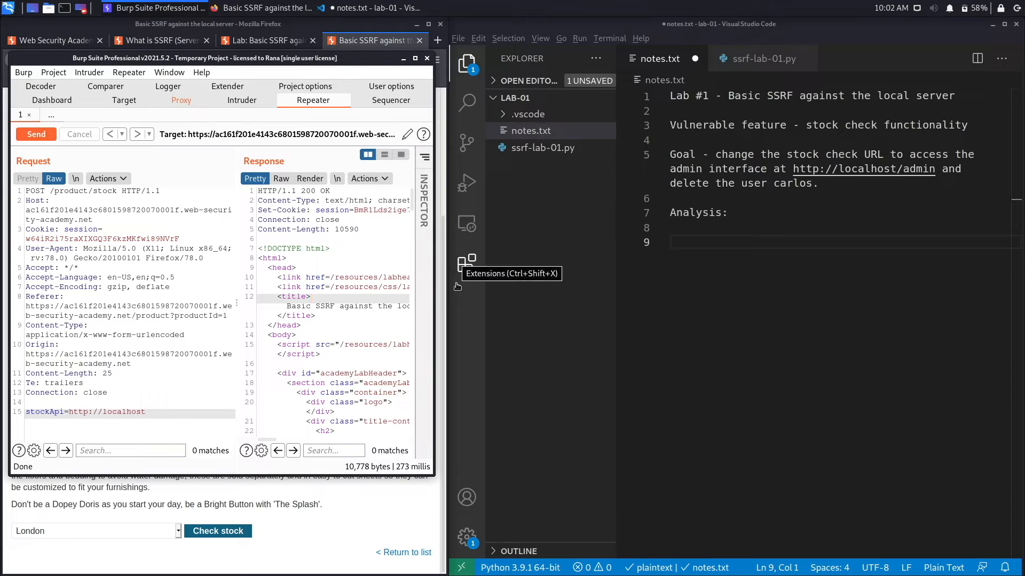
mouse_move(310, 178)
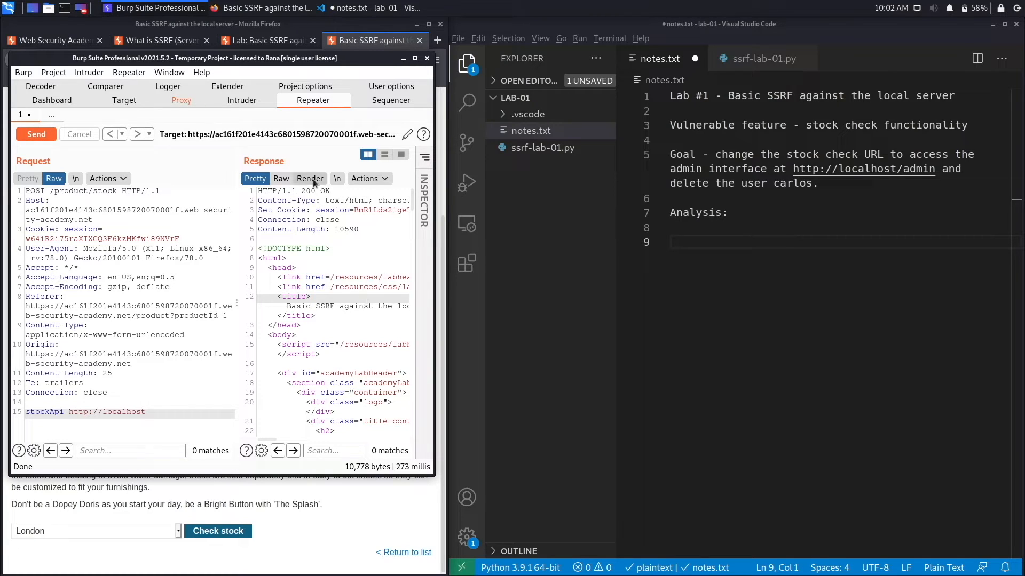
mouse_move(310, 178)
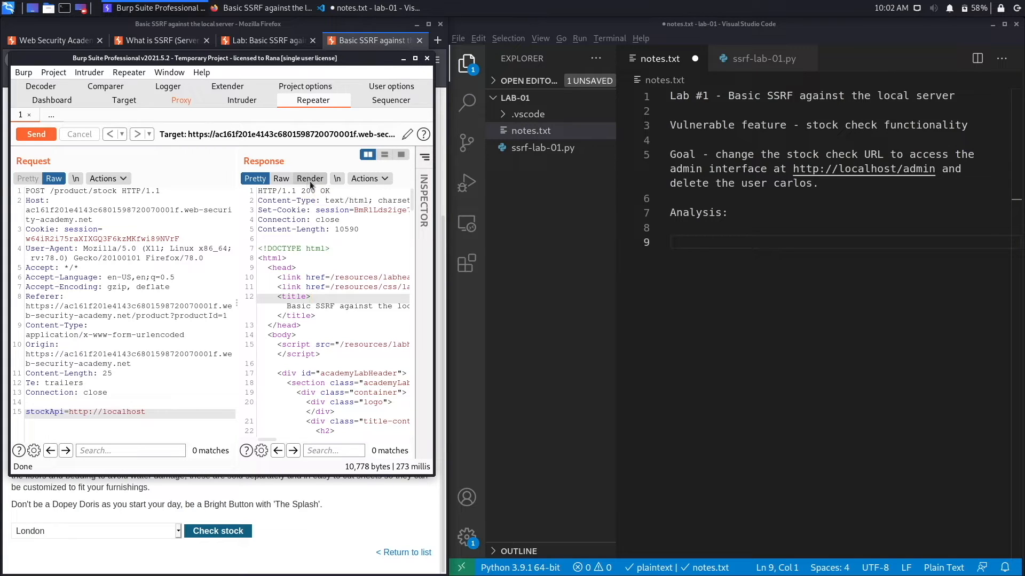
mouse_move(309, 179)
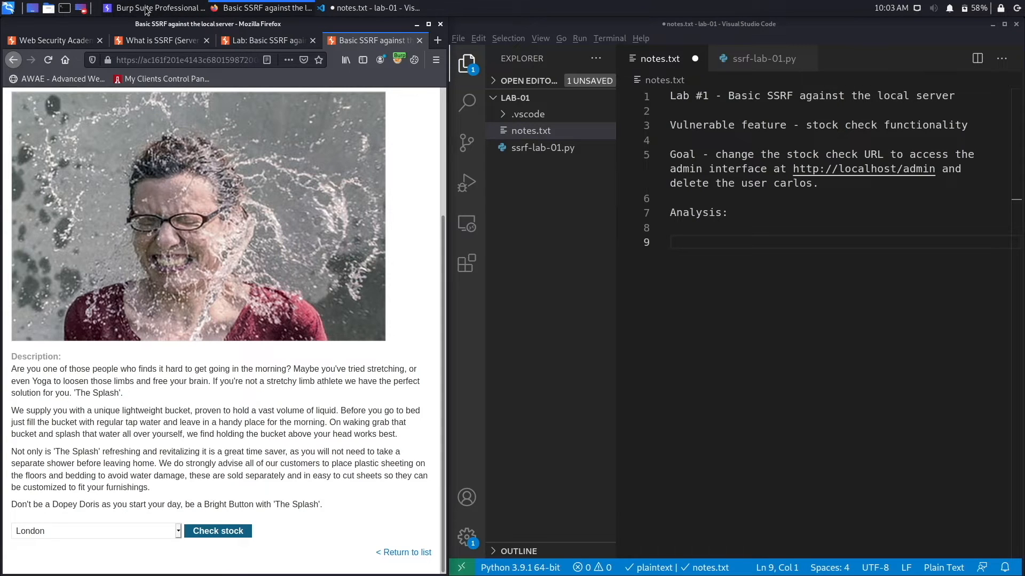
Step: Bring the Burp window back up to render the localhost response as the shop page
left_click(154, 7)
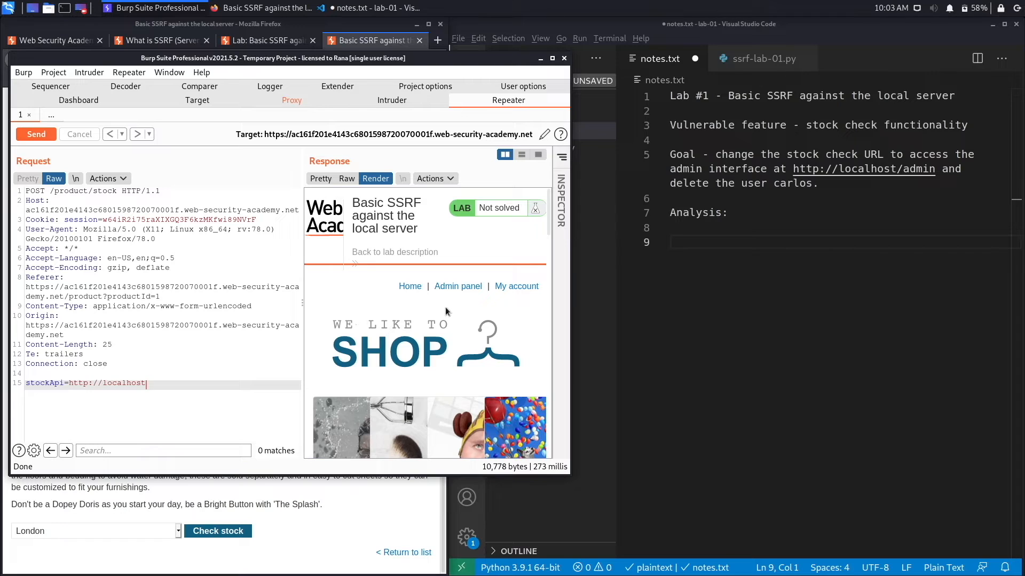
mouse_move(454, 296)
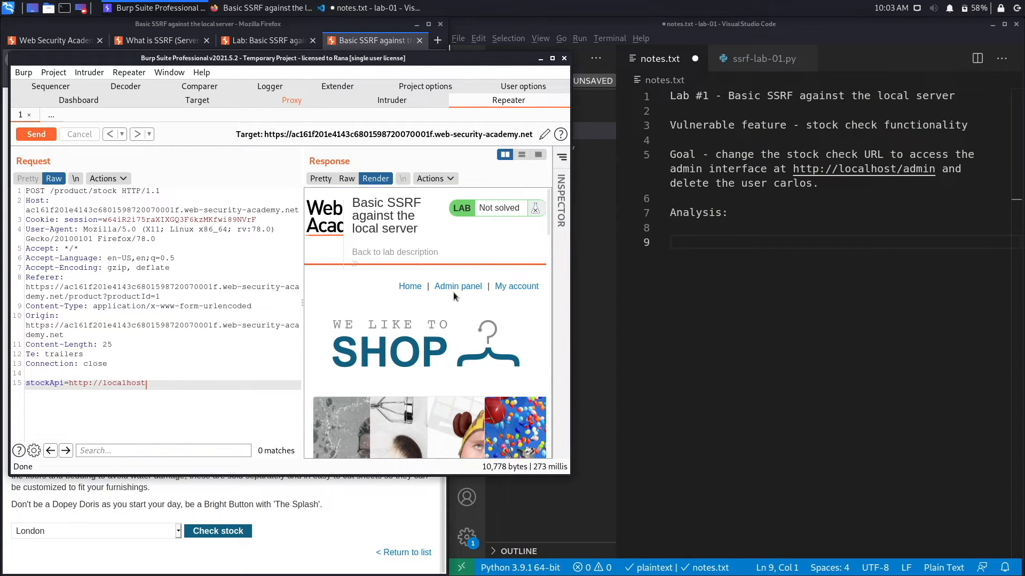
mouse_move(471, 288)
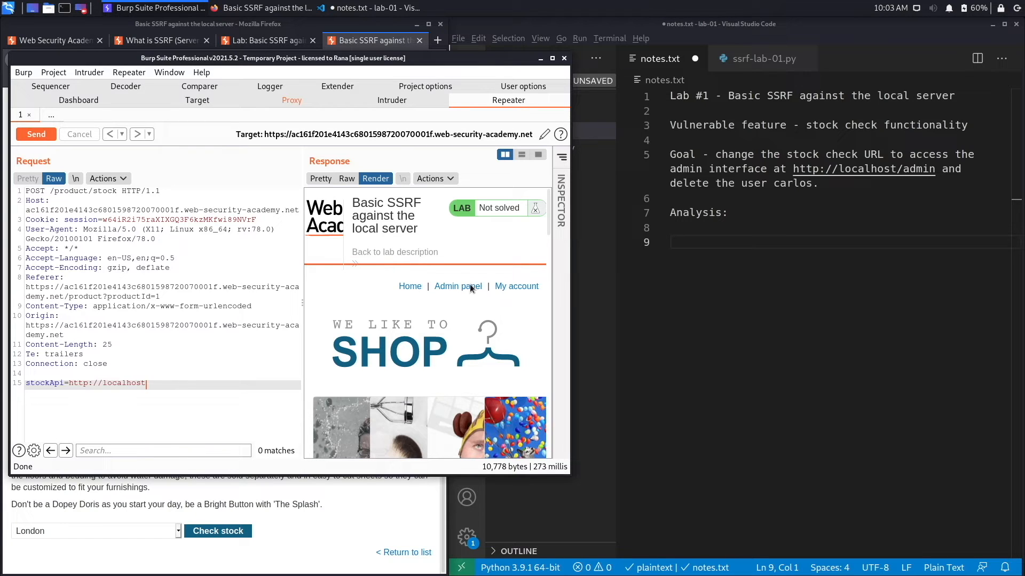
mouse_move(459, 308)
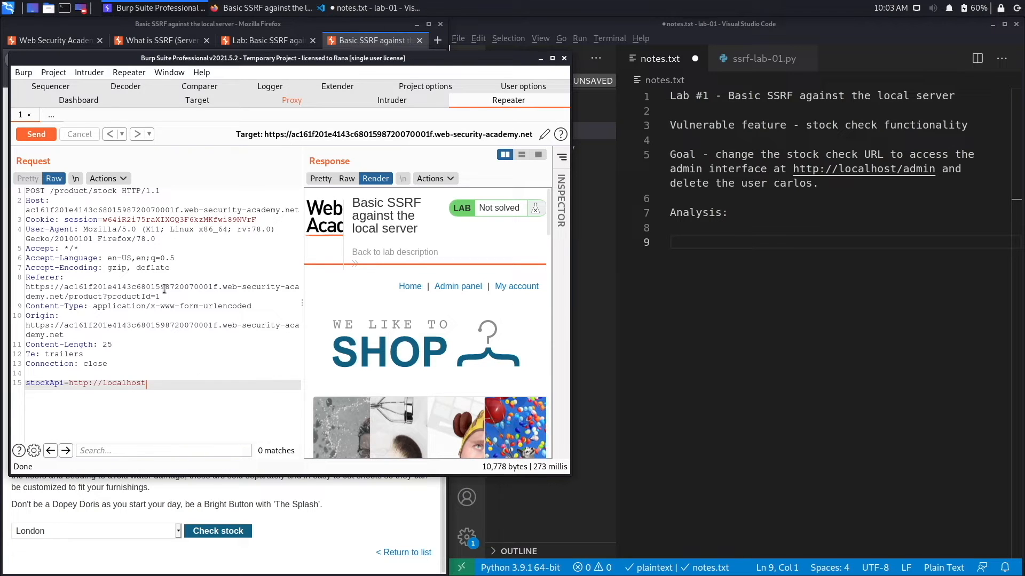
mouse_move(211, 333)
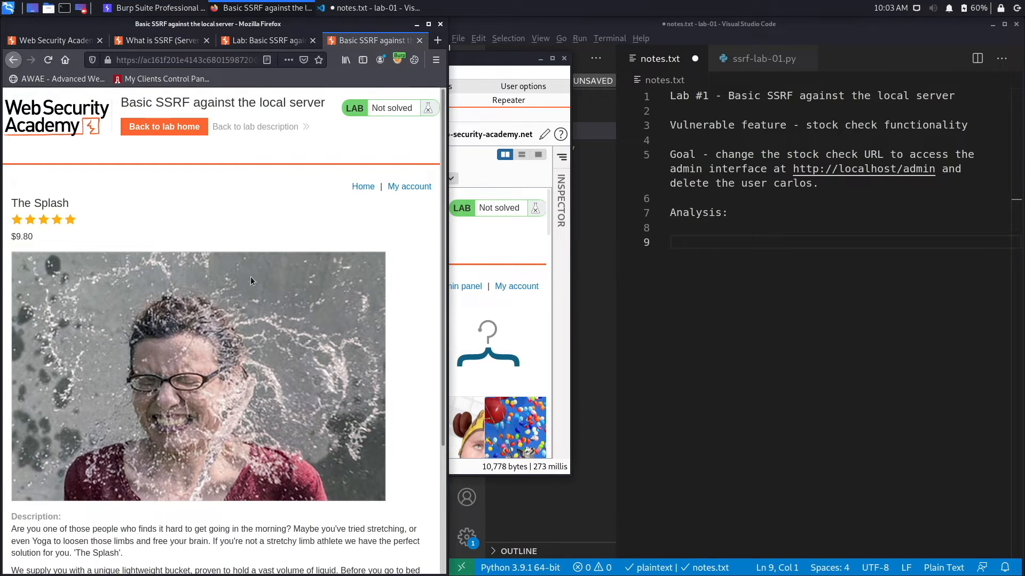
mouse_move(406, 204)
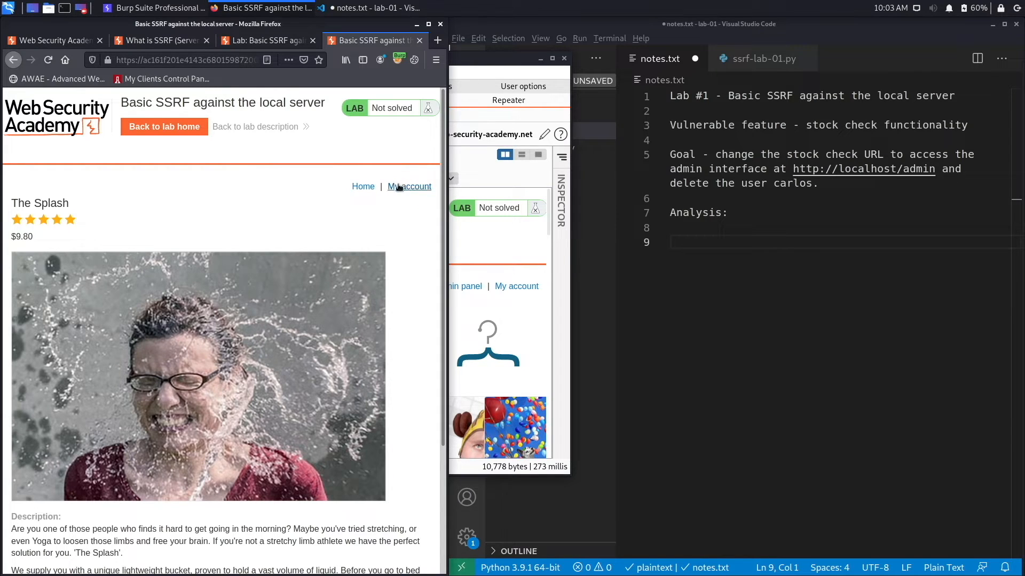
Step: Visit My account in Firefox to see only a login form, then return to Repeater
left_click(408, 186)
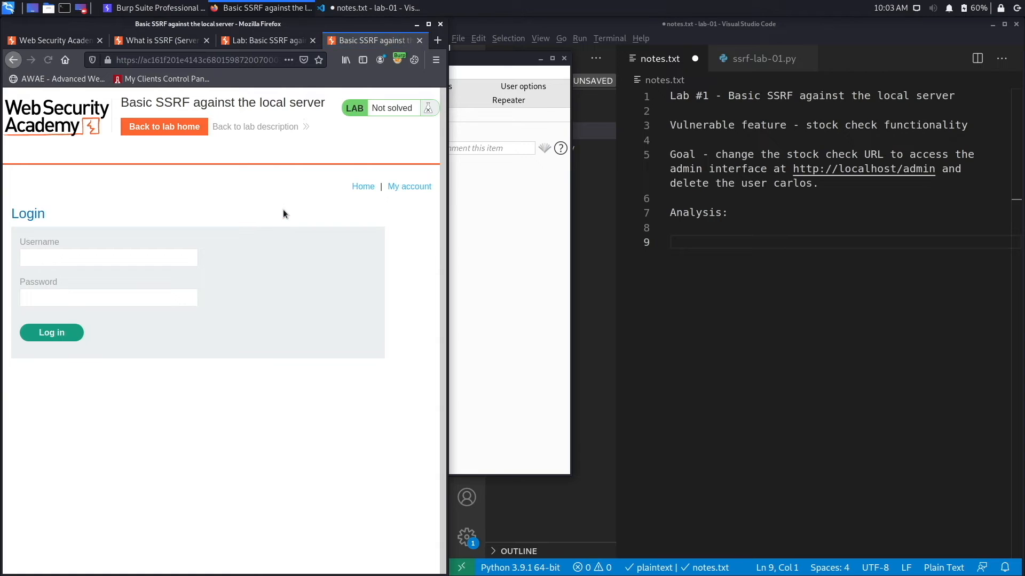
mouse_move(409, 186)
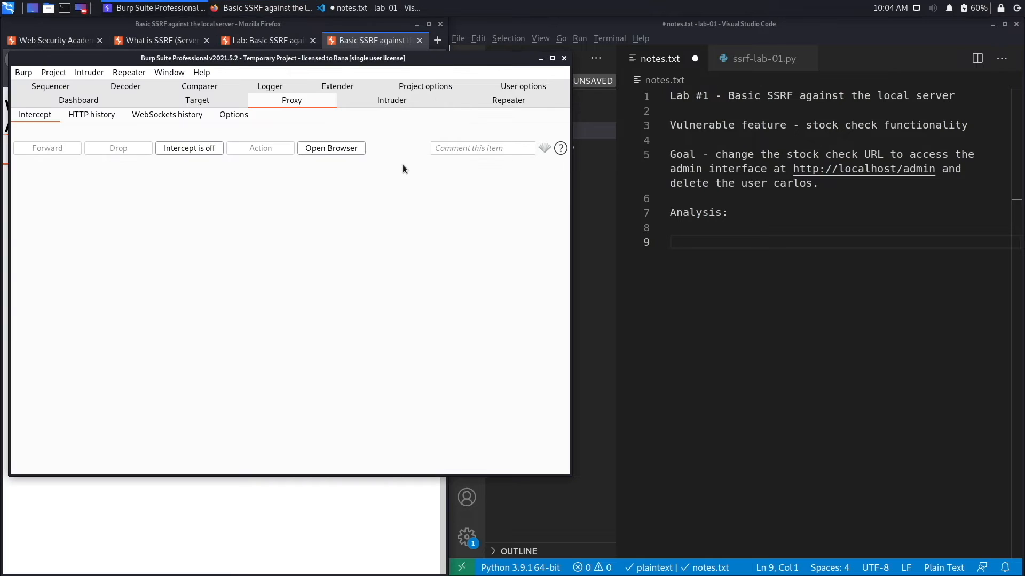
left_click(508, 100)
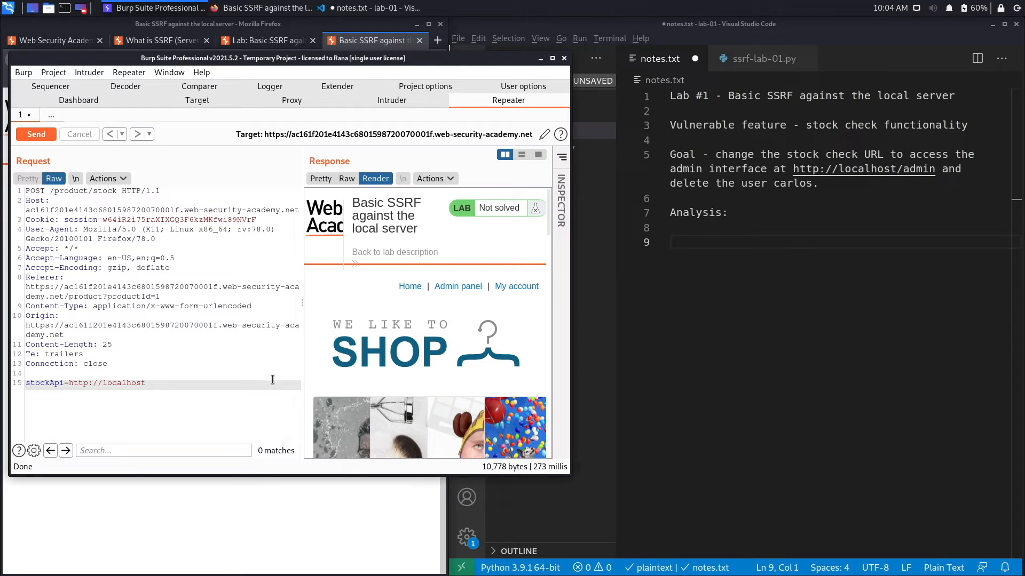
mouse_move(457, 339)
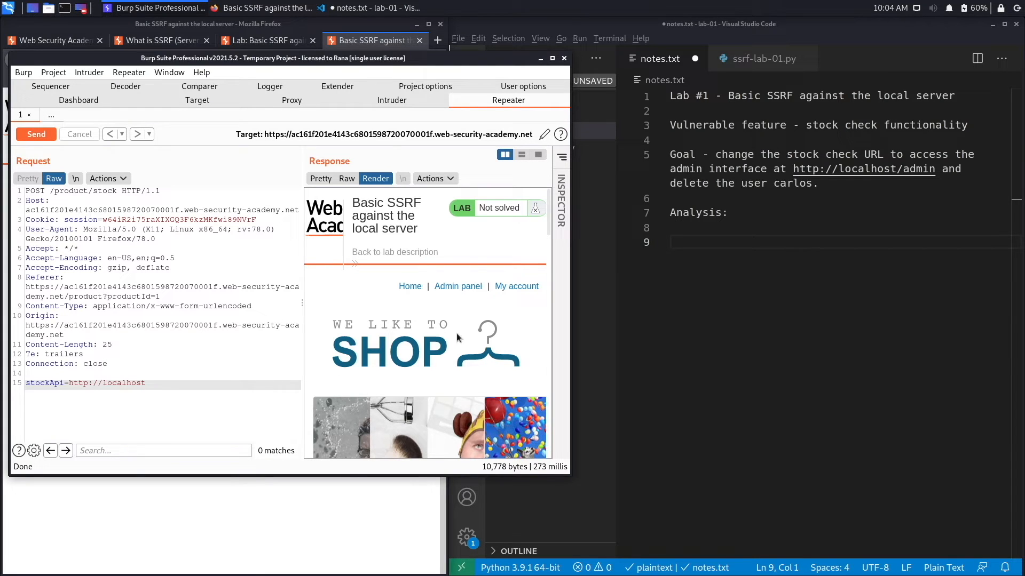
mouse_move(436, 292)
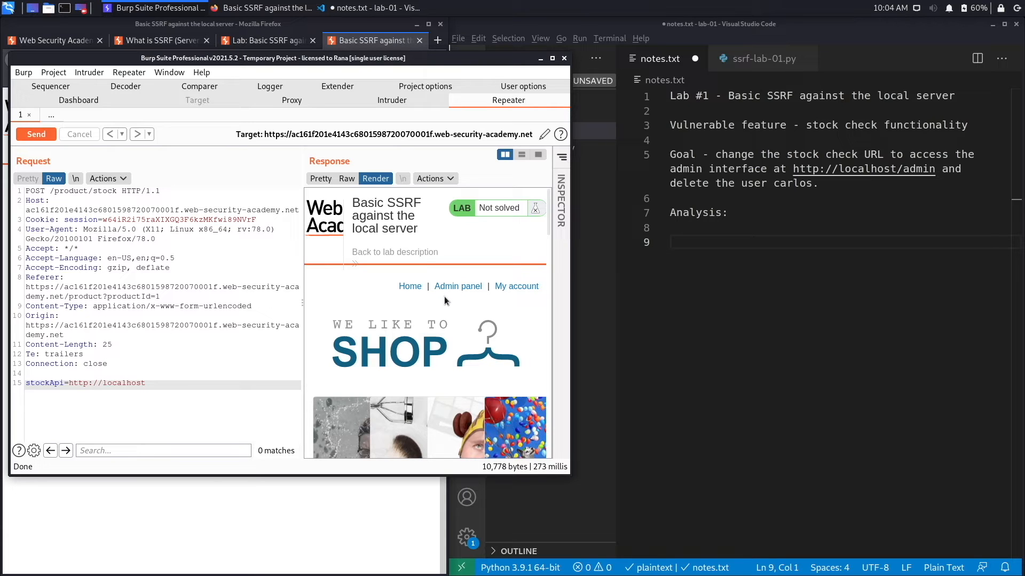
mouse_move(387, 261)
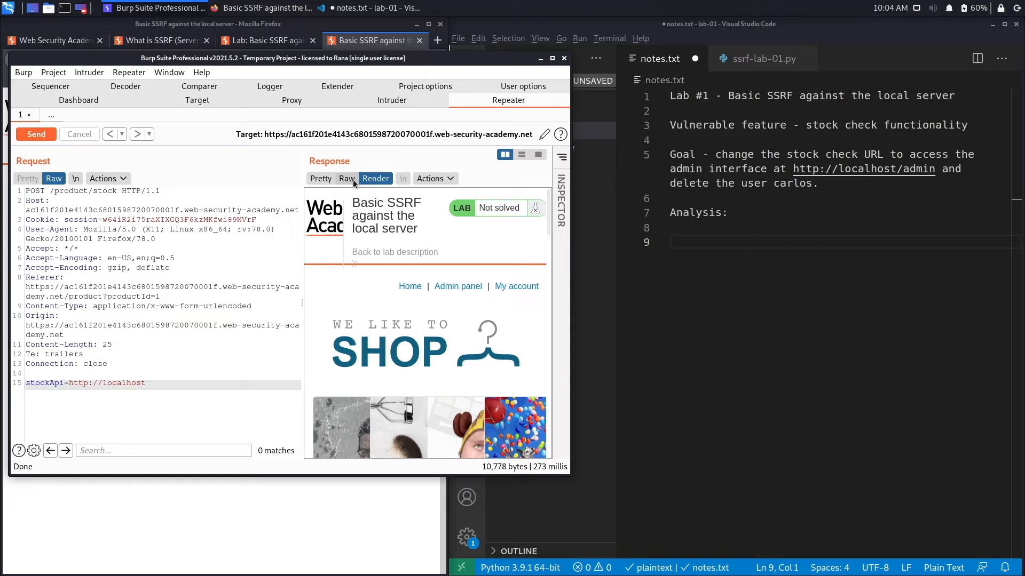
Step: Search the raw localhost response for 'admin' to reveal the Admin panel link /admin
left_click(347, 178)
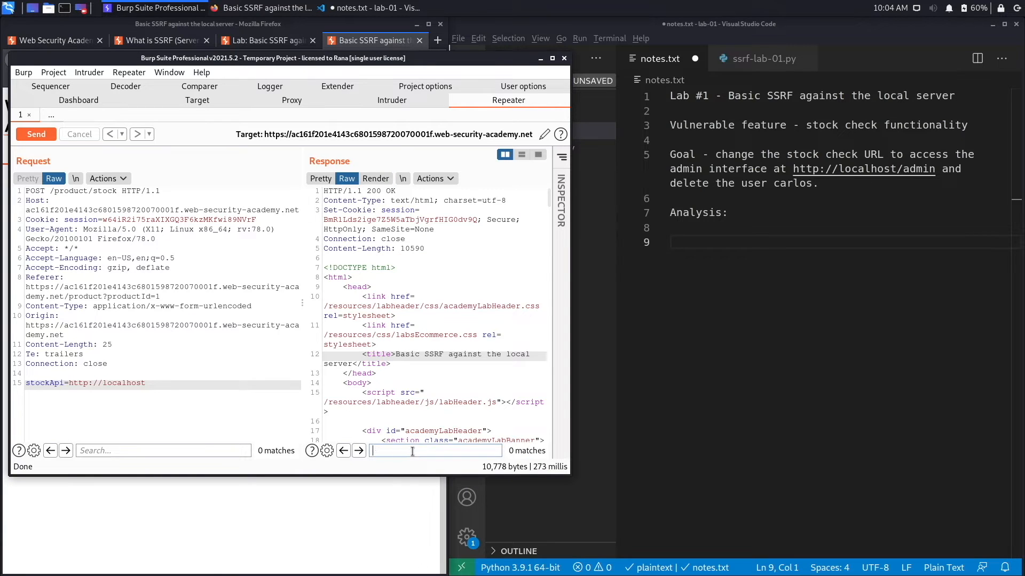
type("admin")
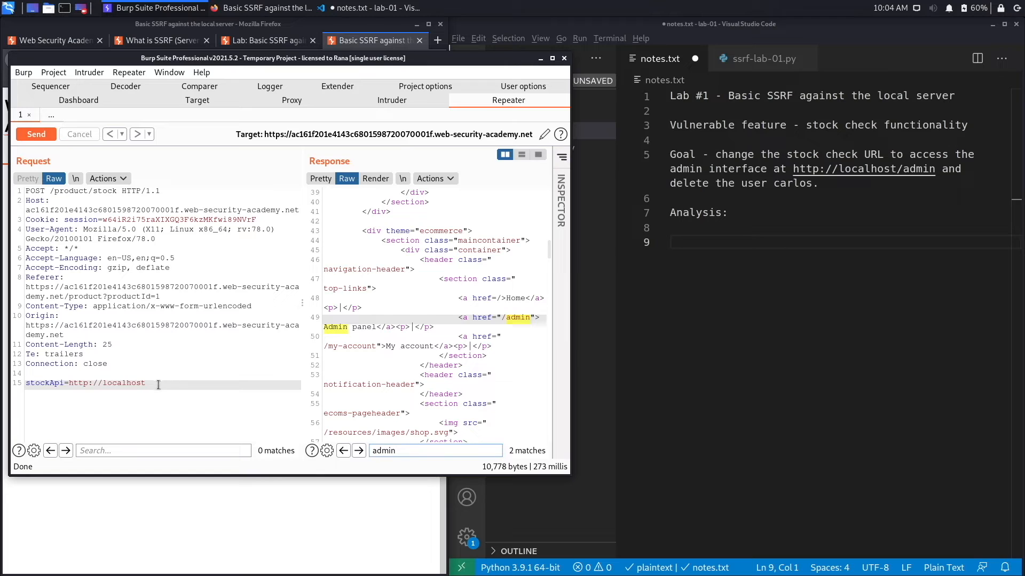
left_click(137, 383)
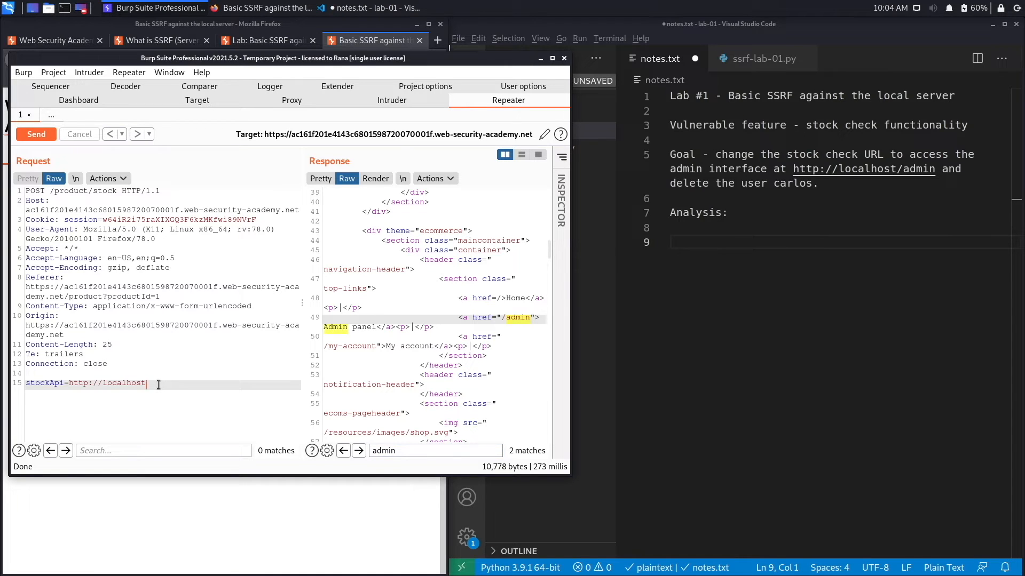
type("/admin")
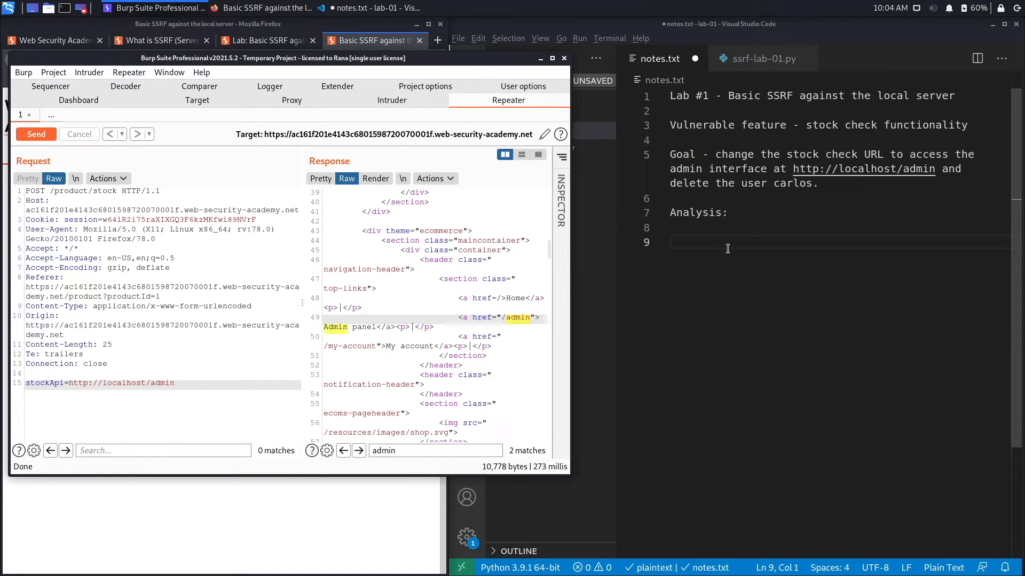
type("localhost - htt")
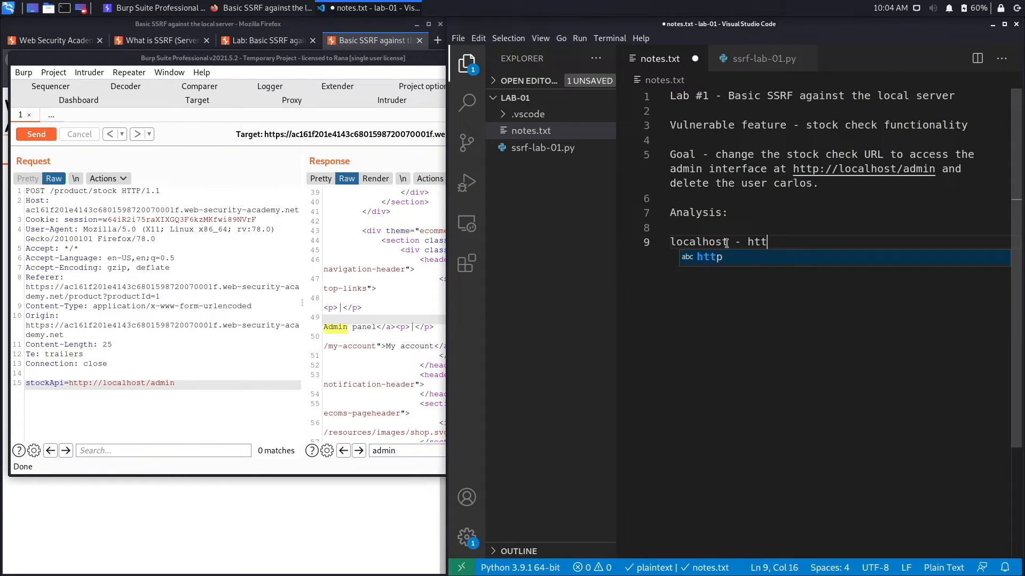
type("p://lo")
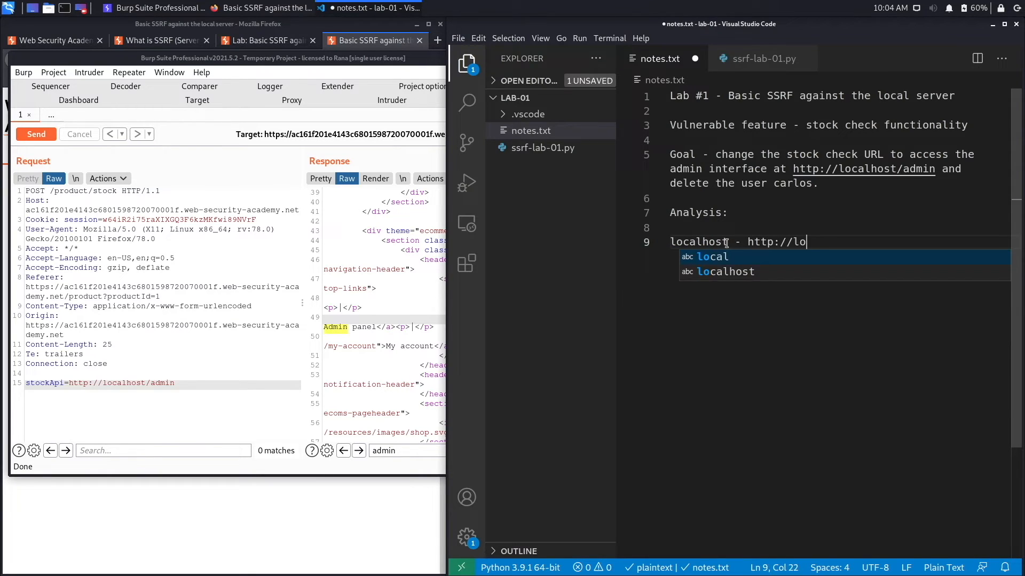
type("calhost/")
type("admin interface - h")
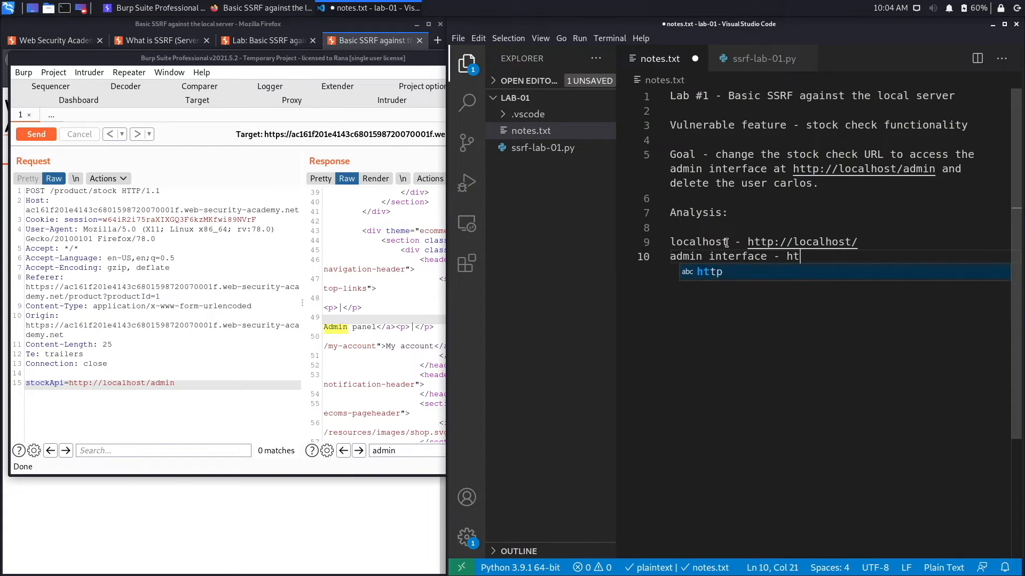
type("tp://")
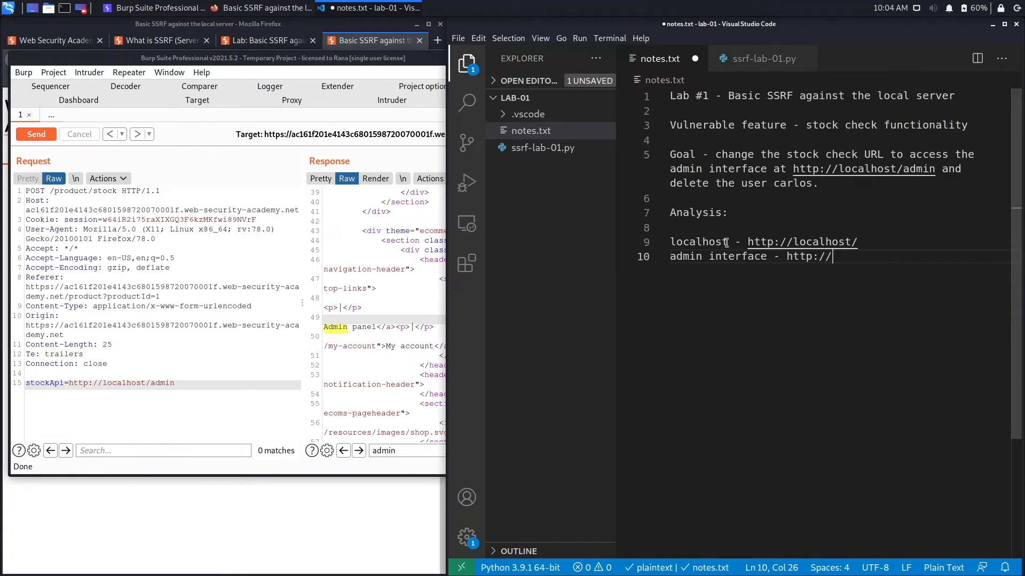
type("localhost")
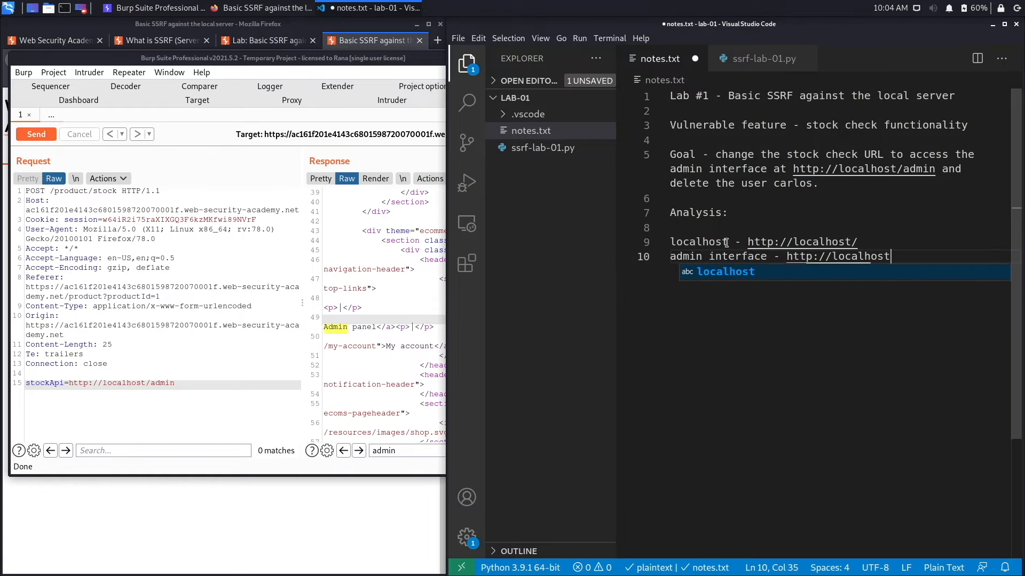
type("/admin")
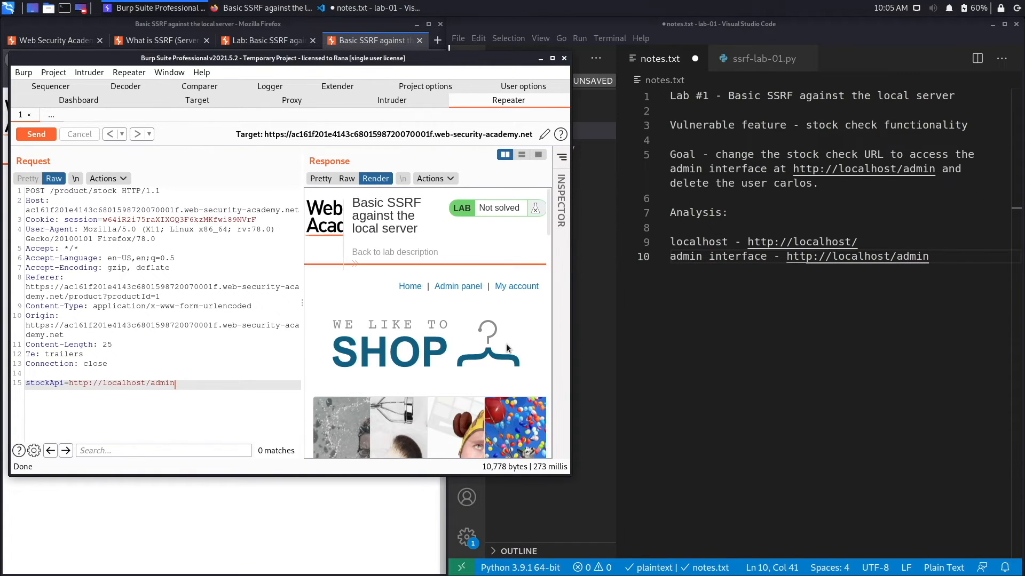
mouse_move(389, 203)
type("admin")
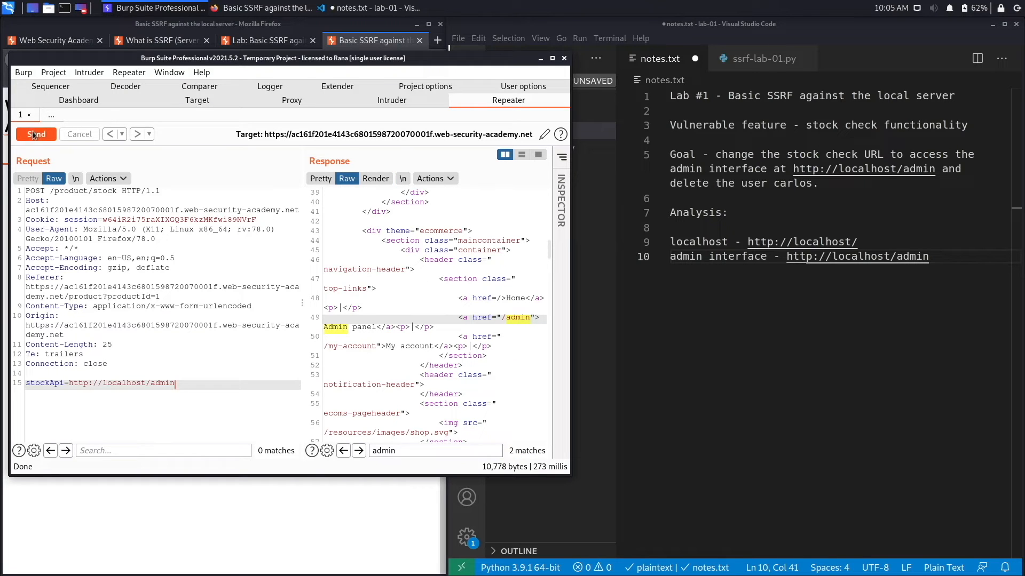
left_click(36, 135)
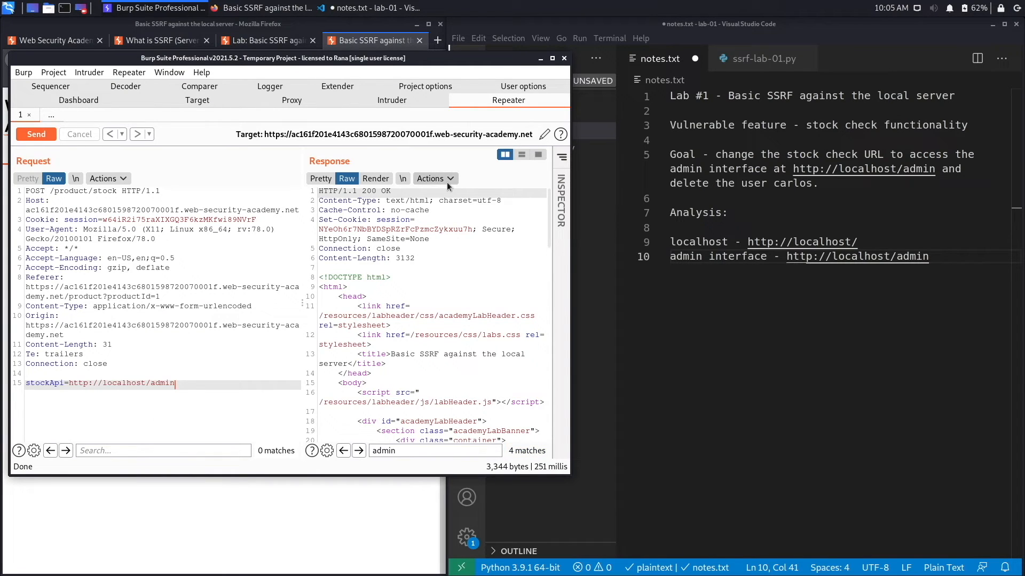
left_click(374, 178)
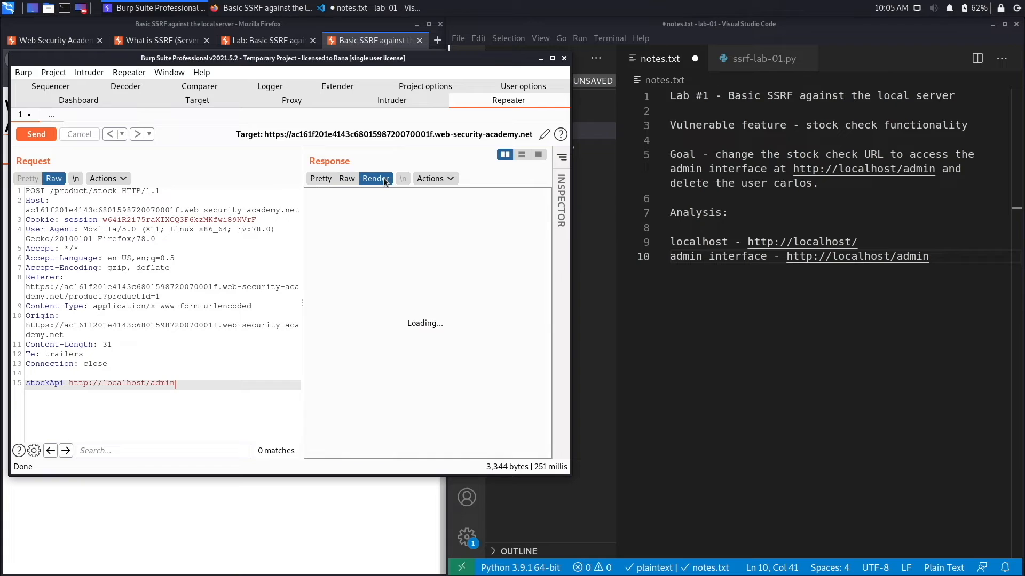
left_click(375, 178)
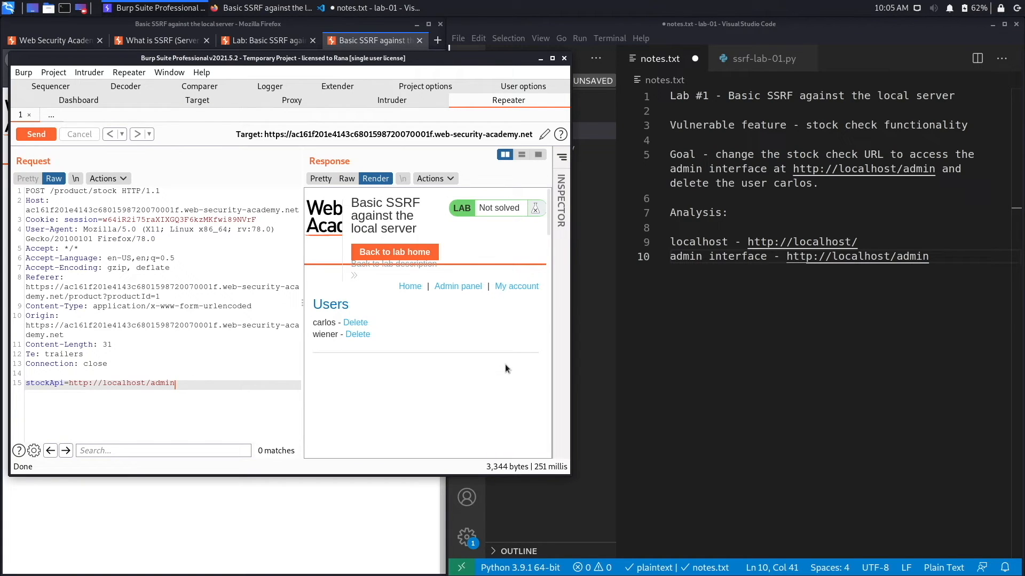
mouse_move(314, 309)
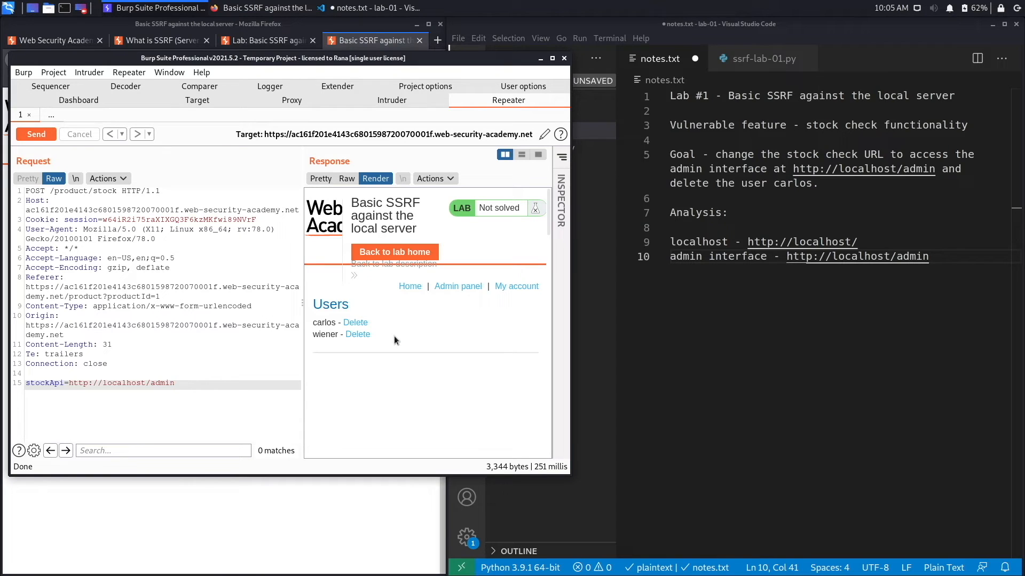
mouse_move(366, 346)
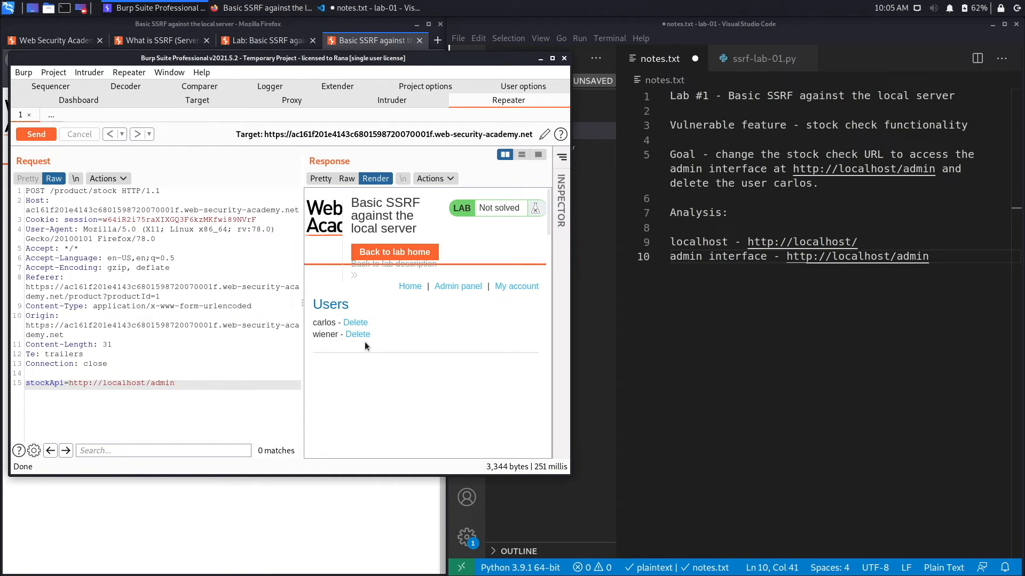
mouse_move(360, 325)
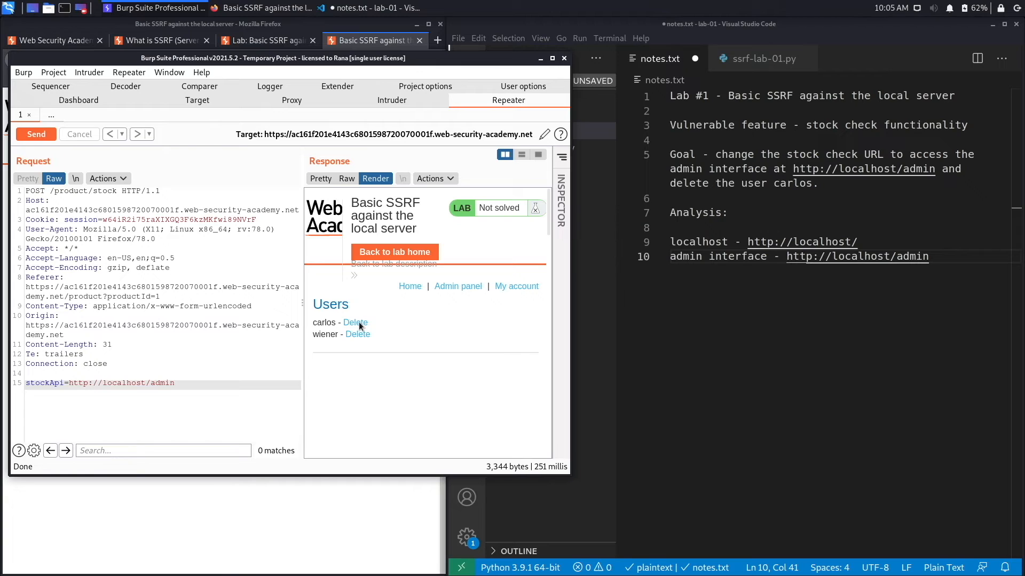
mouse_move(363, 325)
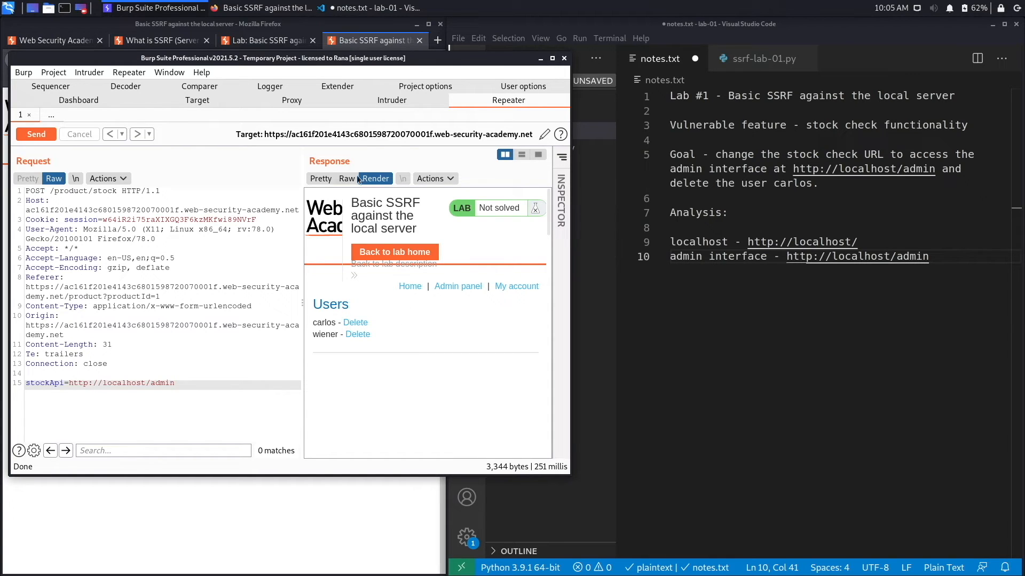
left_click(345, 178)
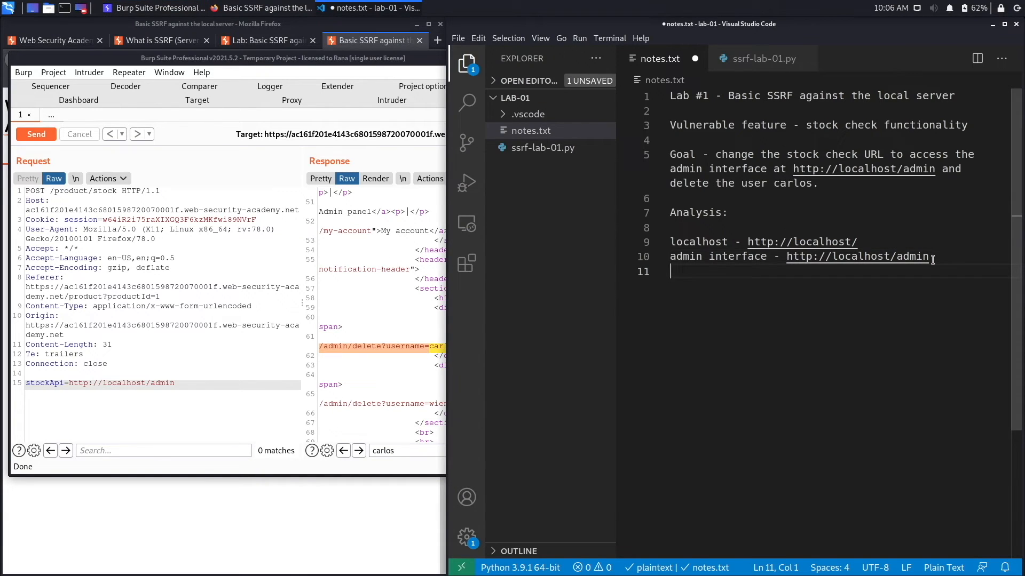
type("delete carlos -")
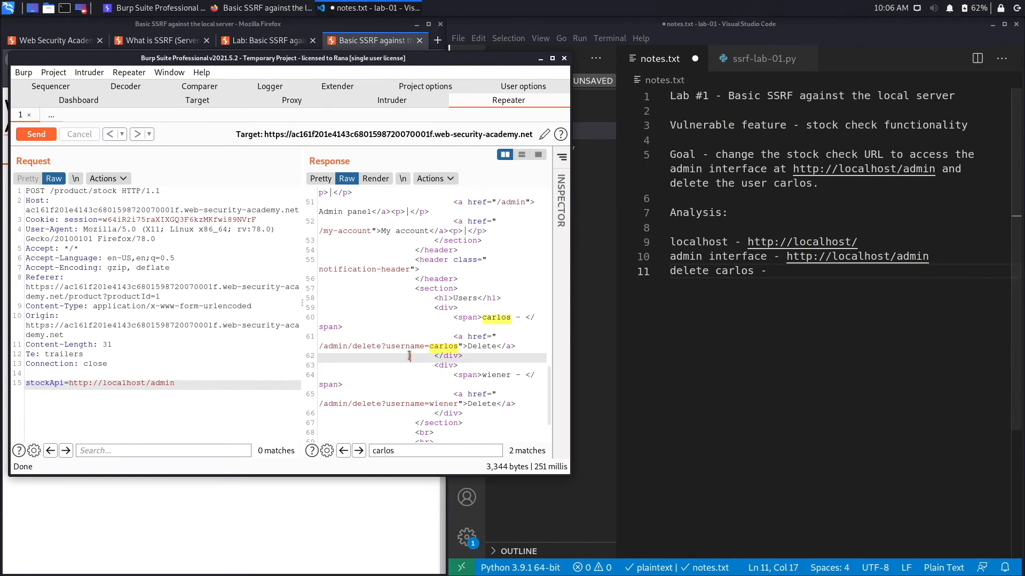
double_click(388, 346)
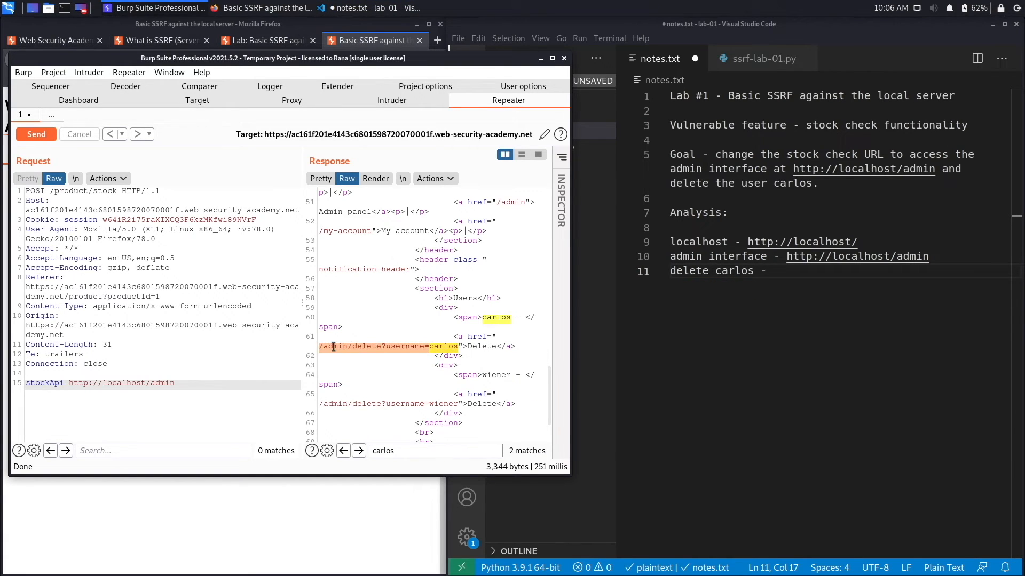
type("/admin/delete?username=carlos")
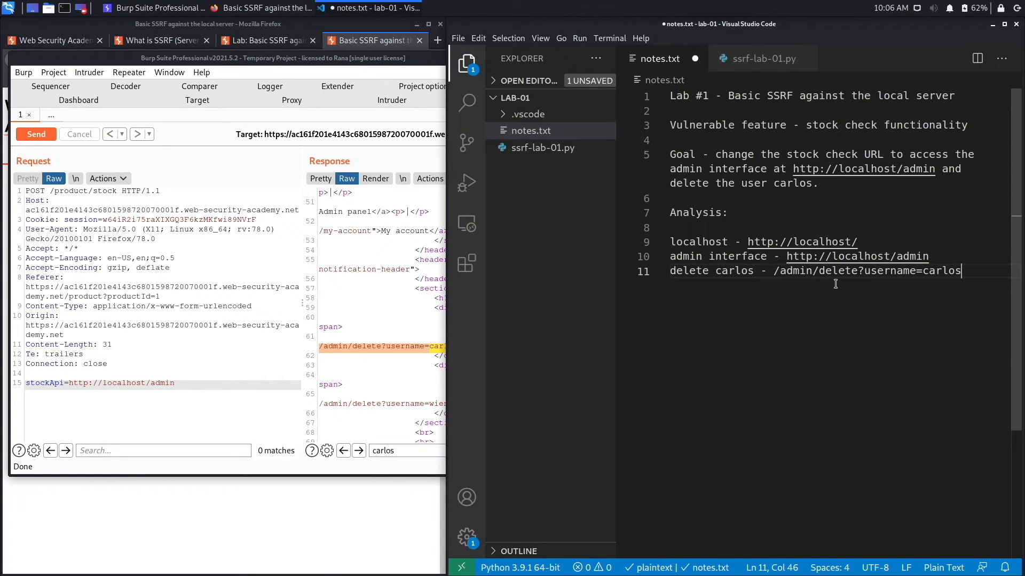
double_click(856, 255)
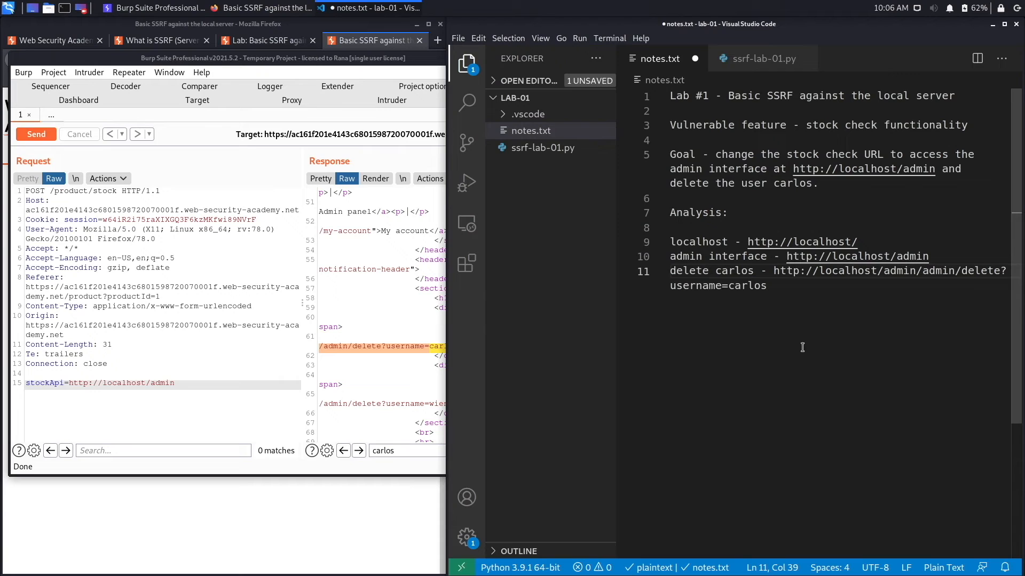
mouse_move(837, 270)
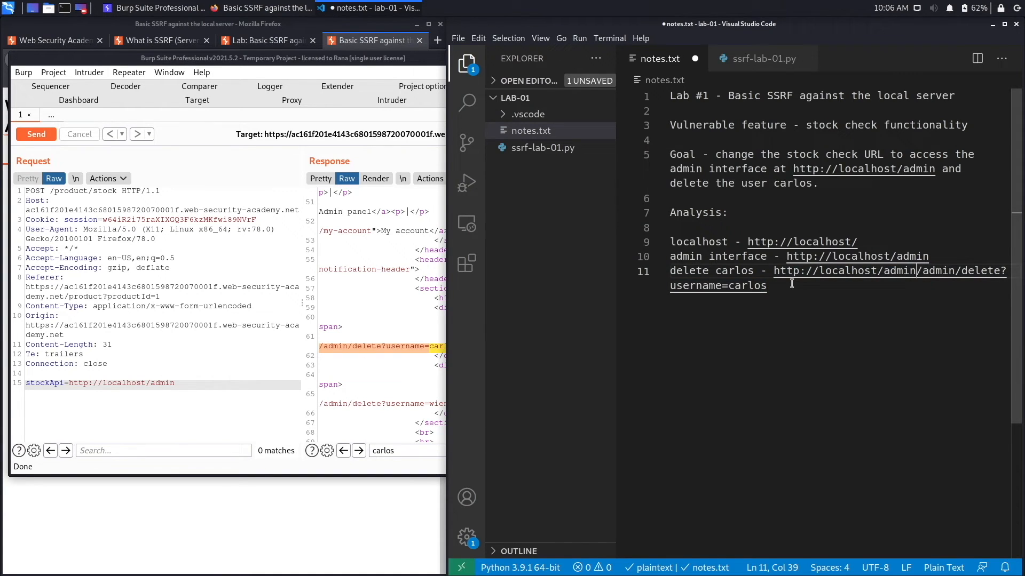
left_click_drag(775, 270, 766, 286)
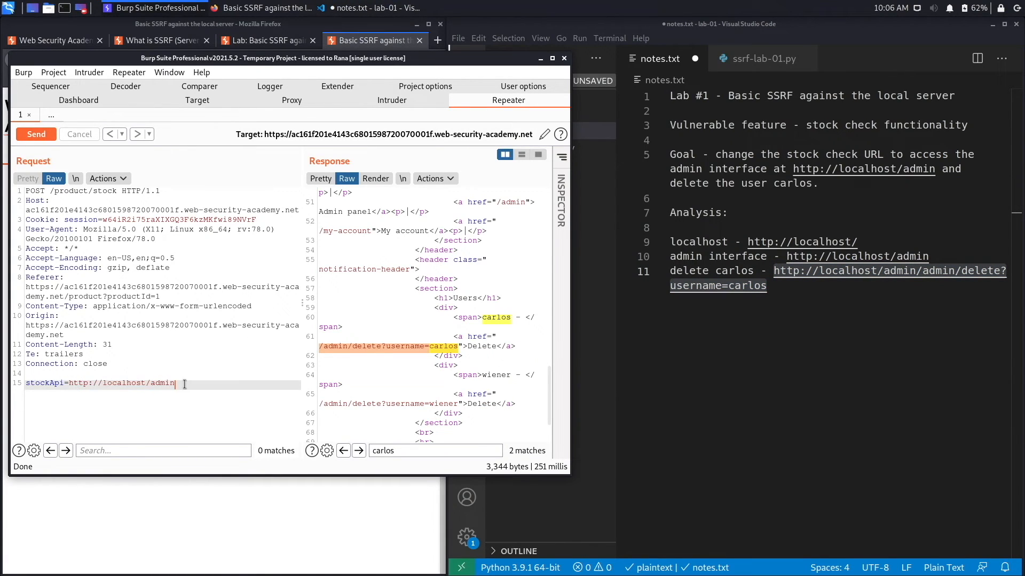
Step: Send stockApi with the carlos delete URL, fix the doubled /admin after the 404, and get a 302 to /admin
type("/admin/delete?username=carlos")
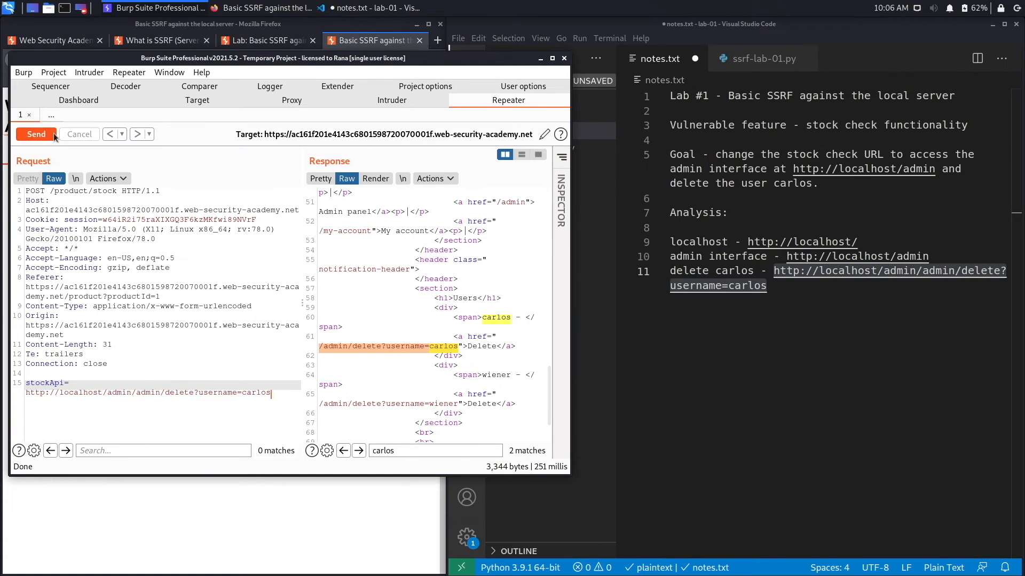
left_click(36, 135)
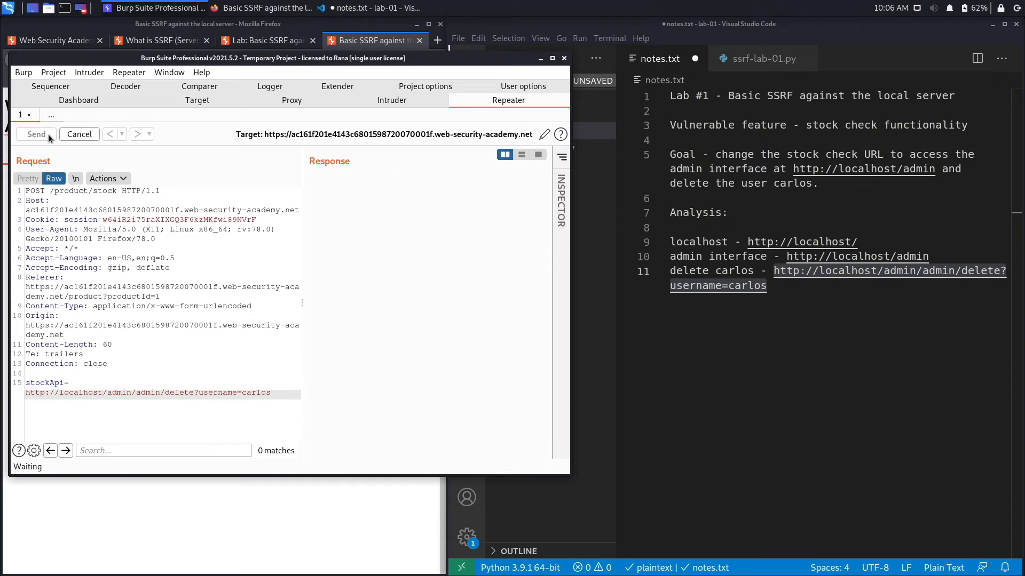
left_click(36, 134)
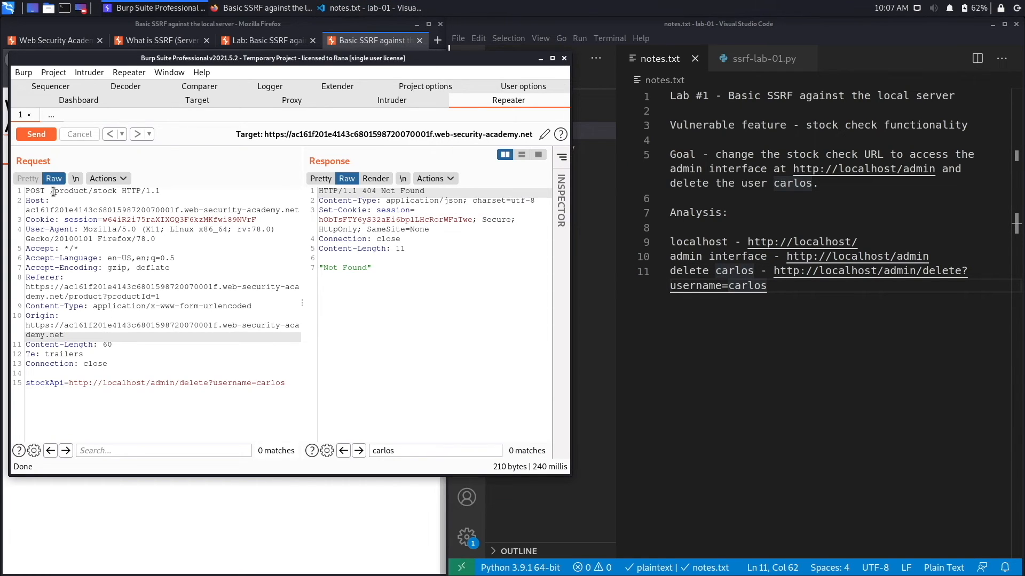
left_click(36, 135)
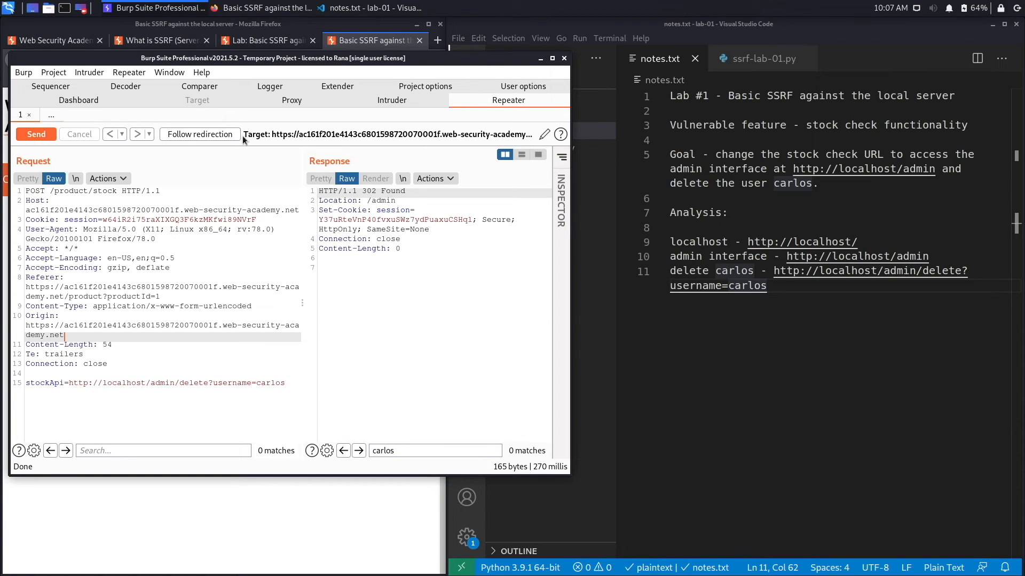
mouse_move(230, 129)
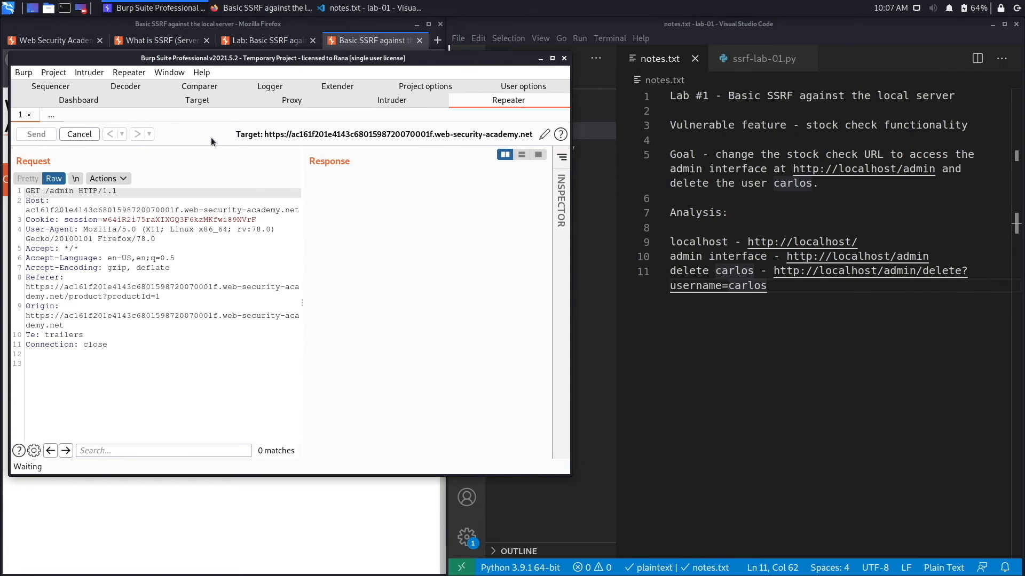
Step: Follow the redirect to GET /admin, receiving 401 Unauthorized, and return to the stock request
left_click(35, 135)
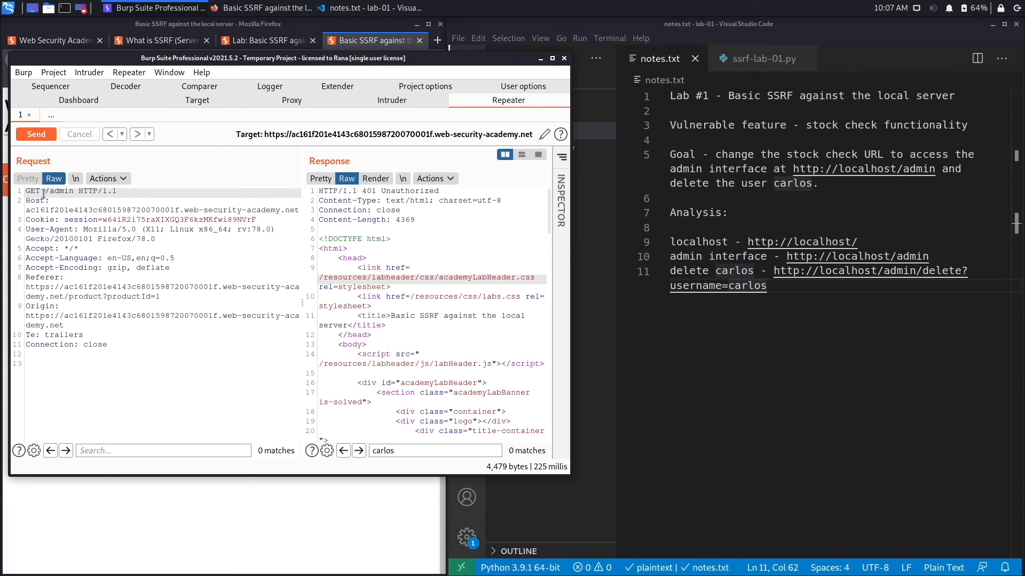
double_click(59, 191)
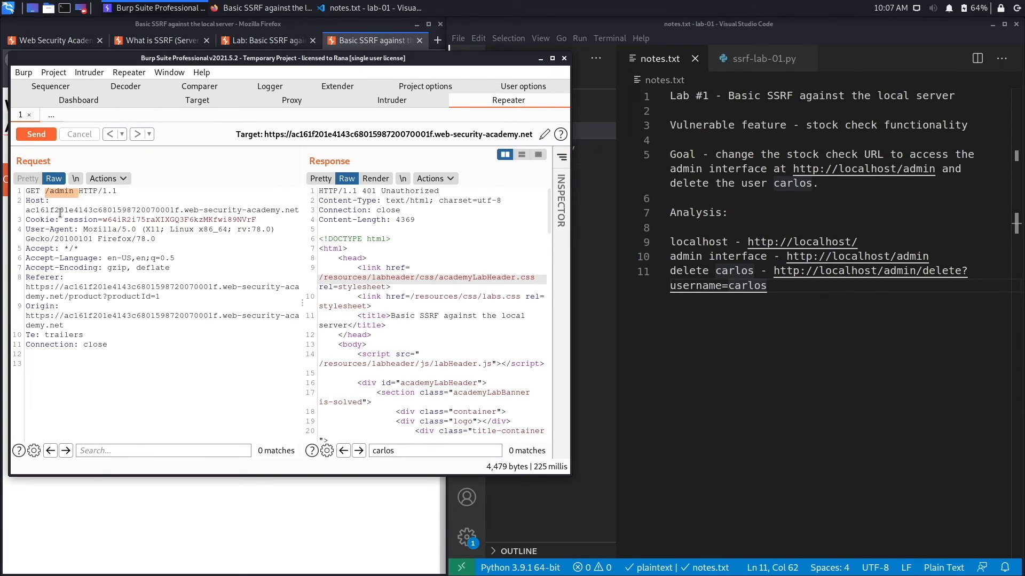
mouse_move(52, 332)
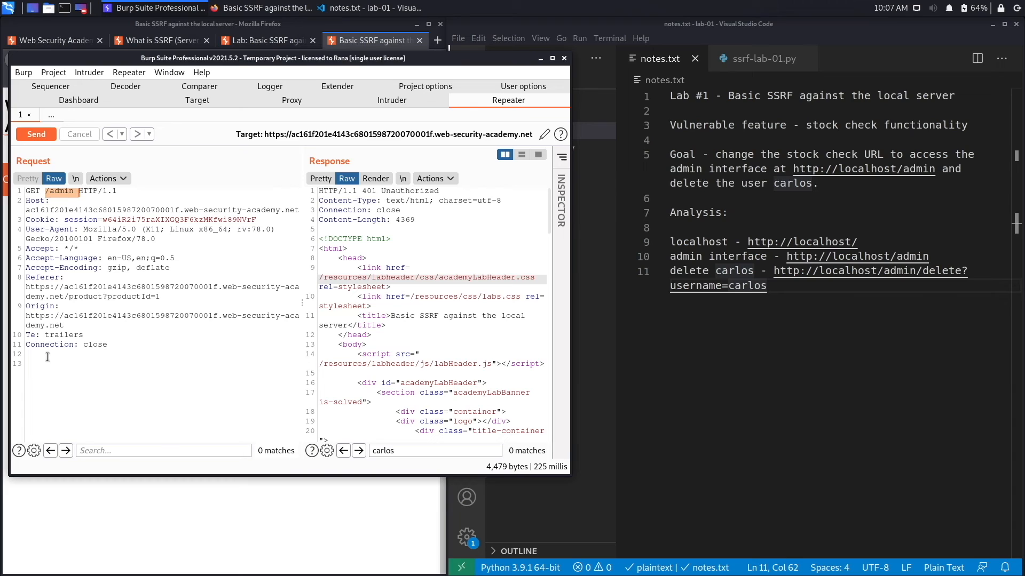
mouse_move(569, 242)
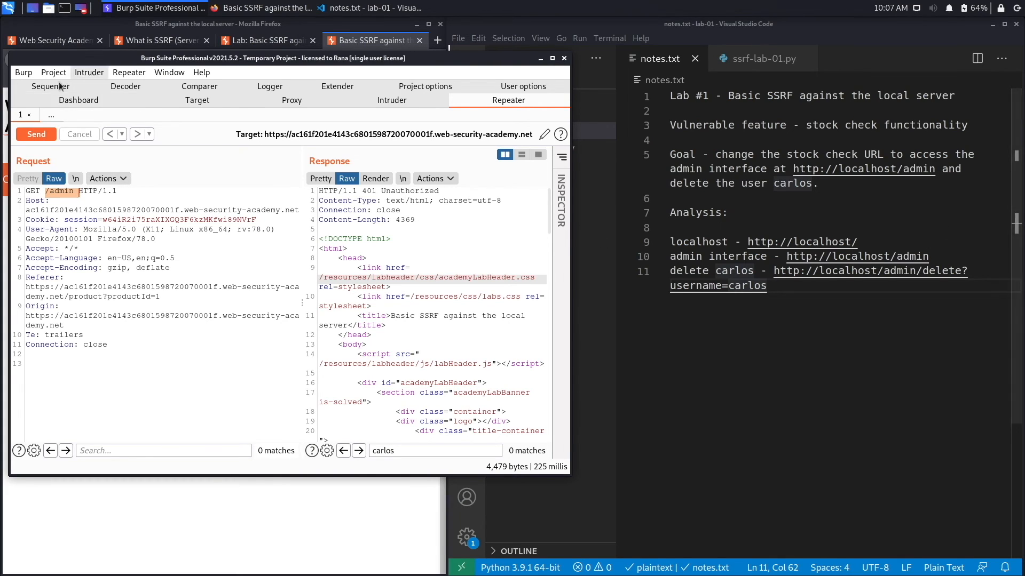
left_click(35, 134)
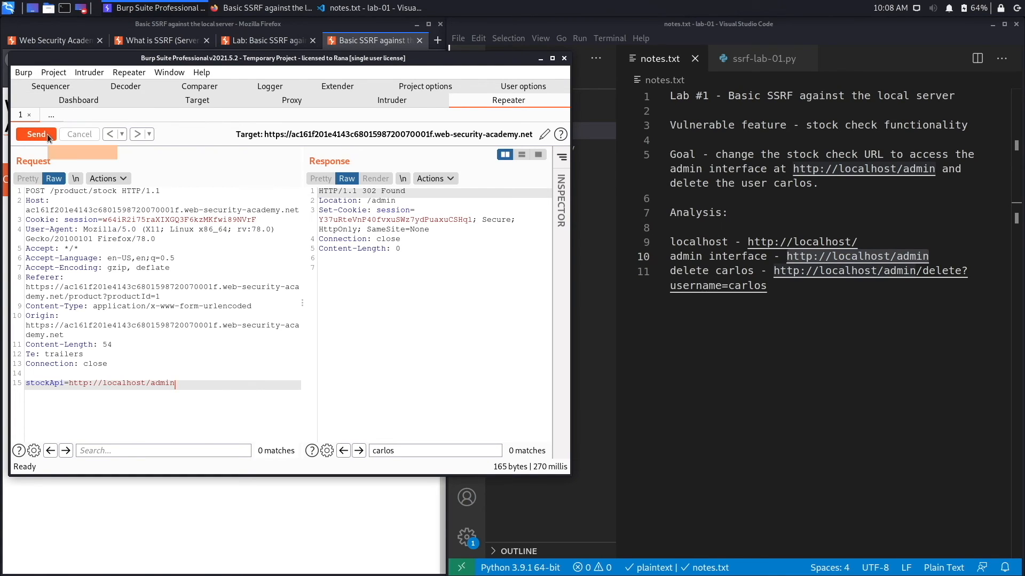
left_click(35, 135)
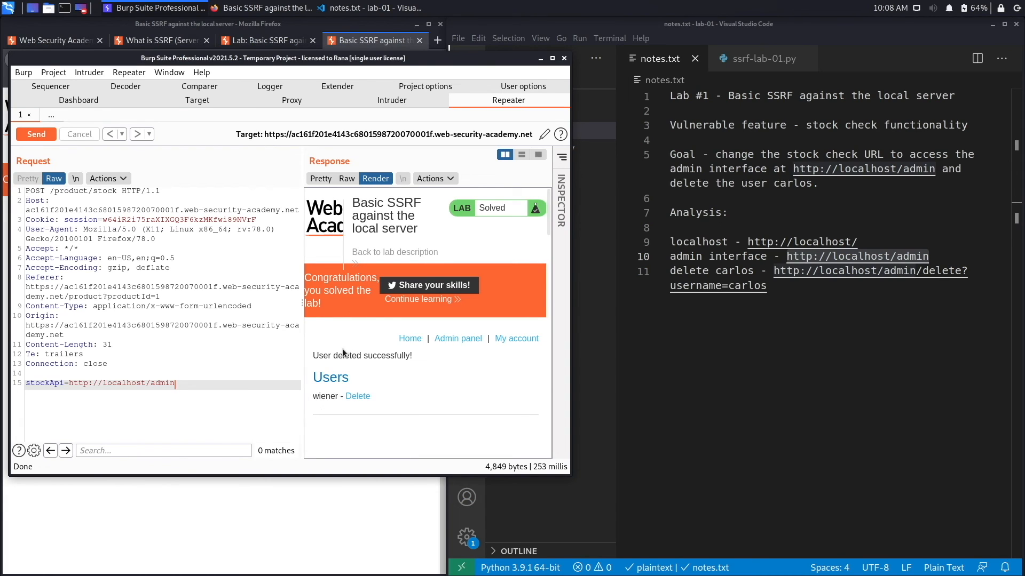
mouse_move(412, 362)
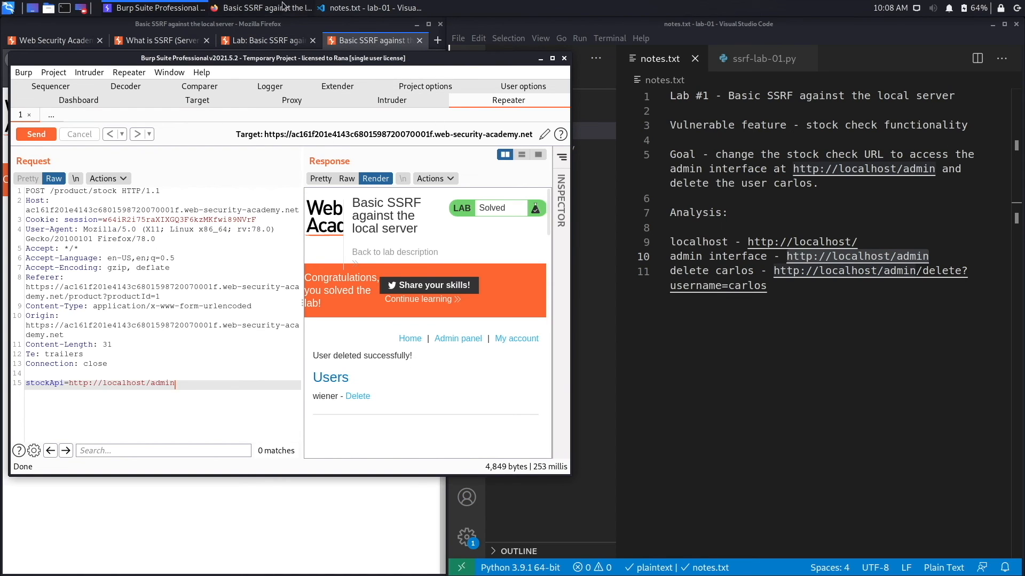
left_click(261, 7)
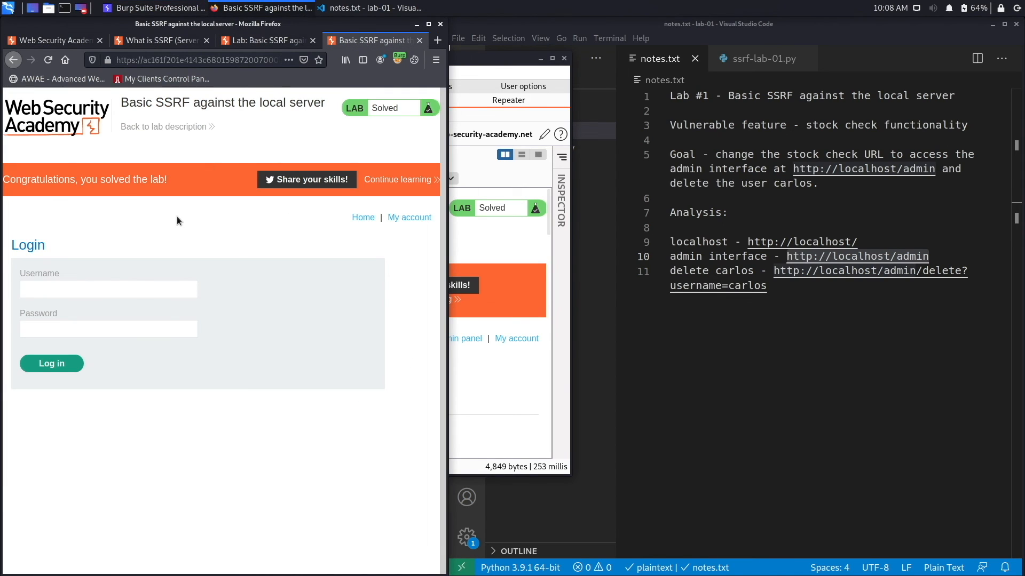
mouse_move(205, 174)
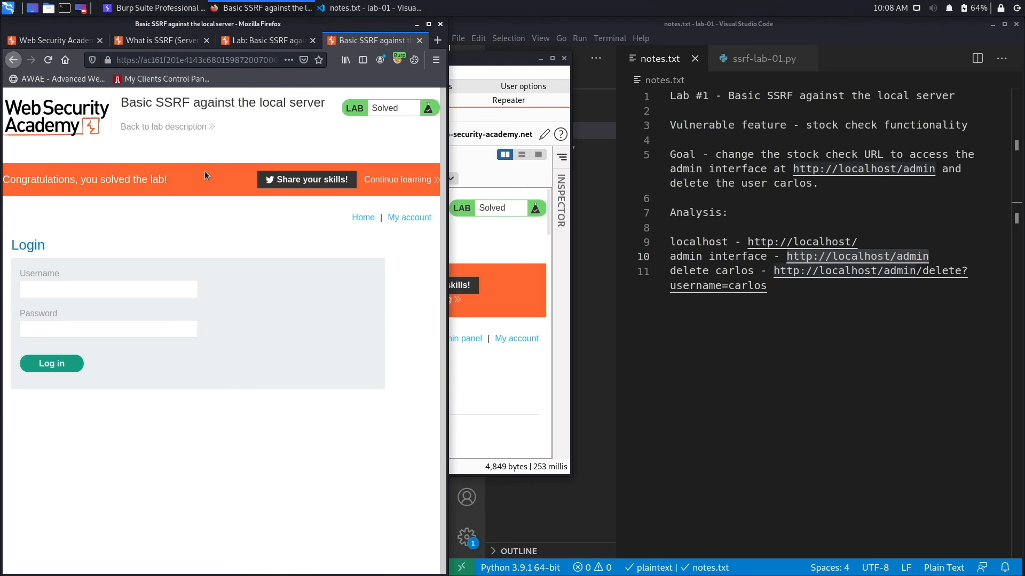